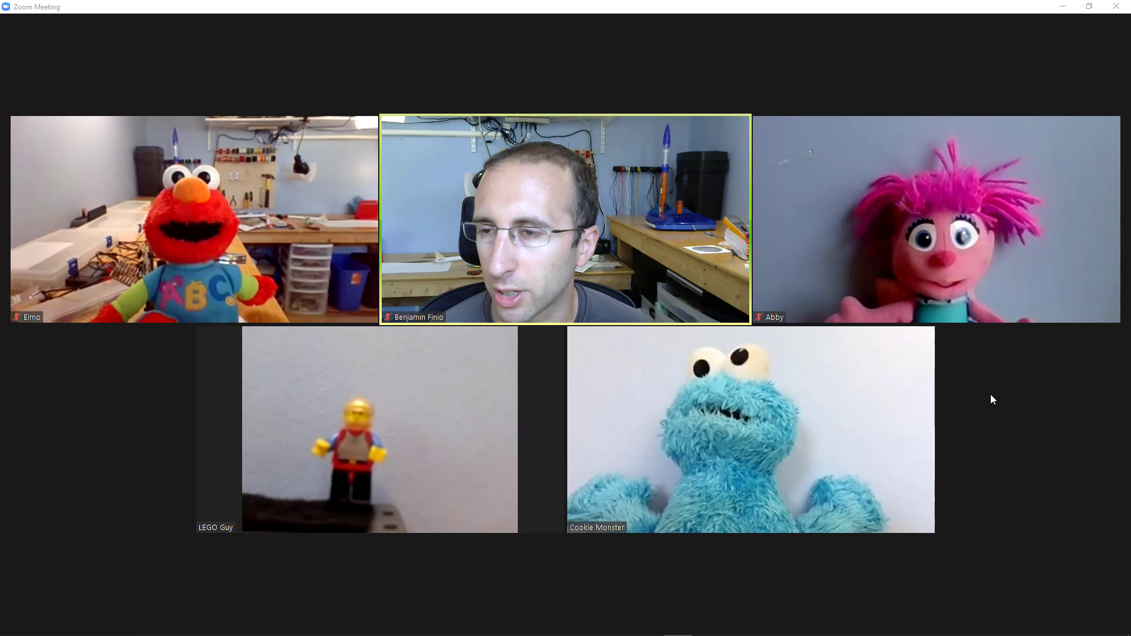
mouse_move(610, 84)
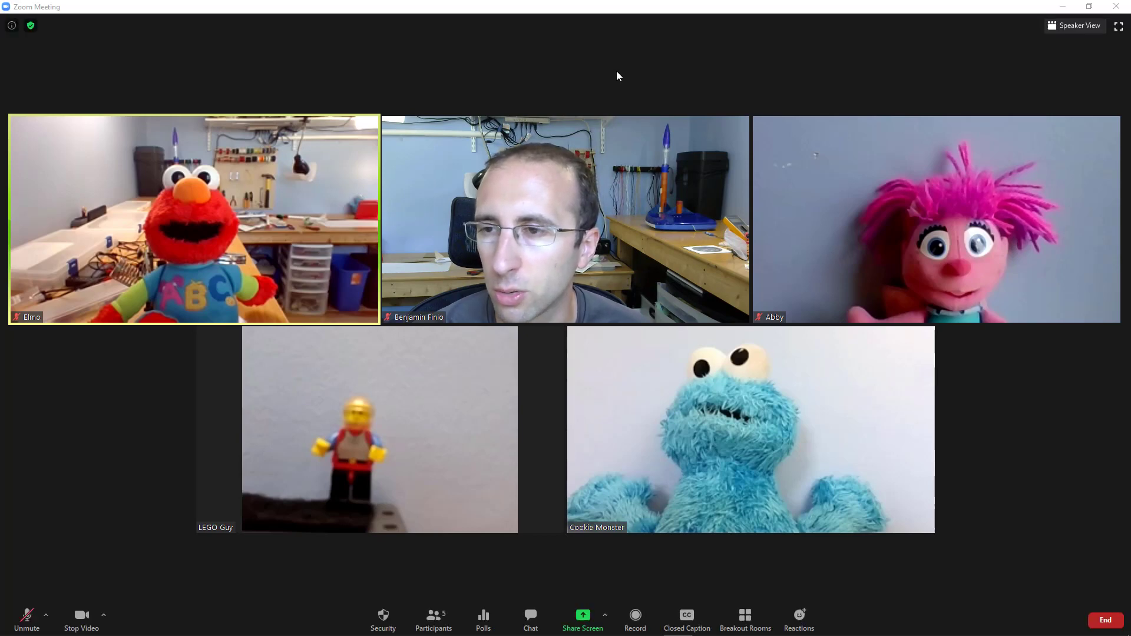
mouse_move(639, 93)
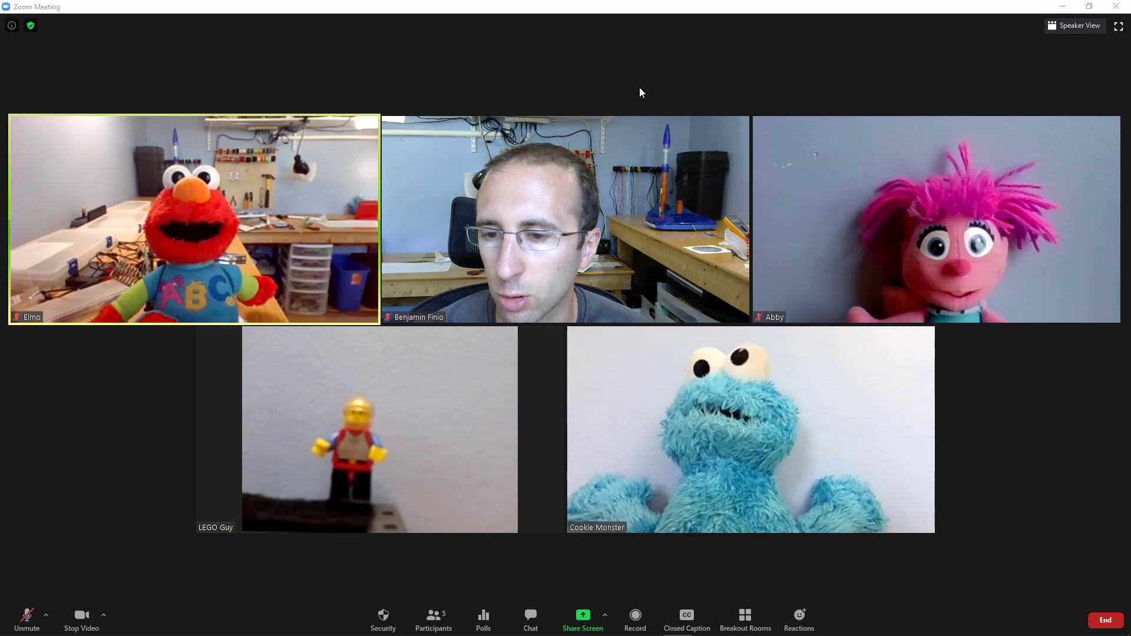
mouse_move(744, 620)
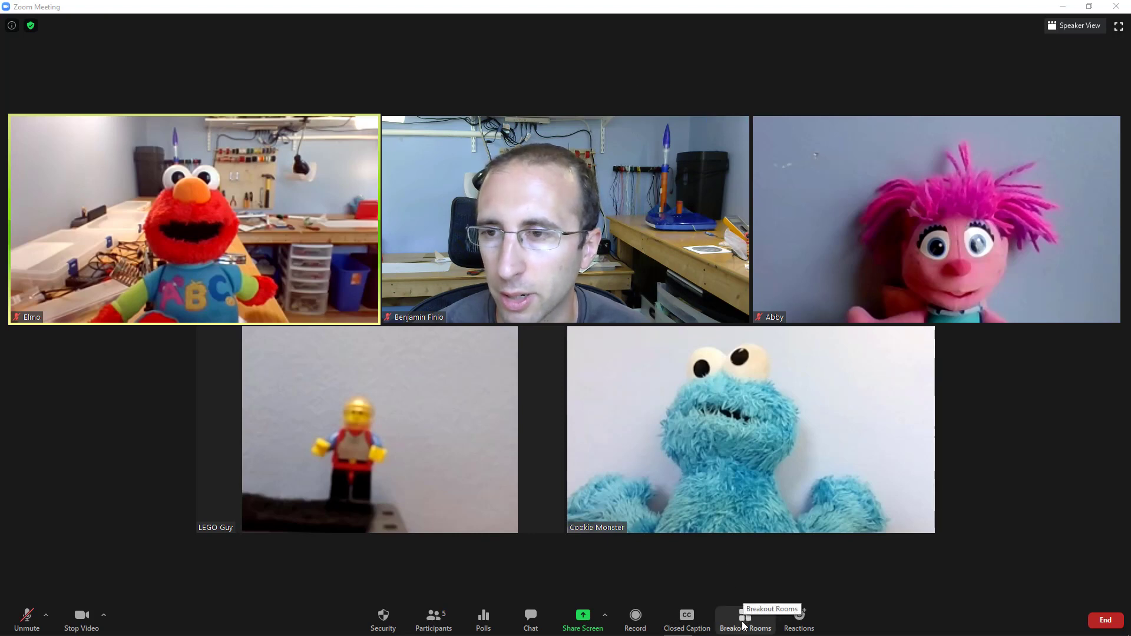
- Open the Create Breakout Rooms setup from the meeting toolbar
left_click(745, 619)
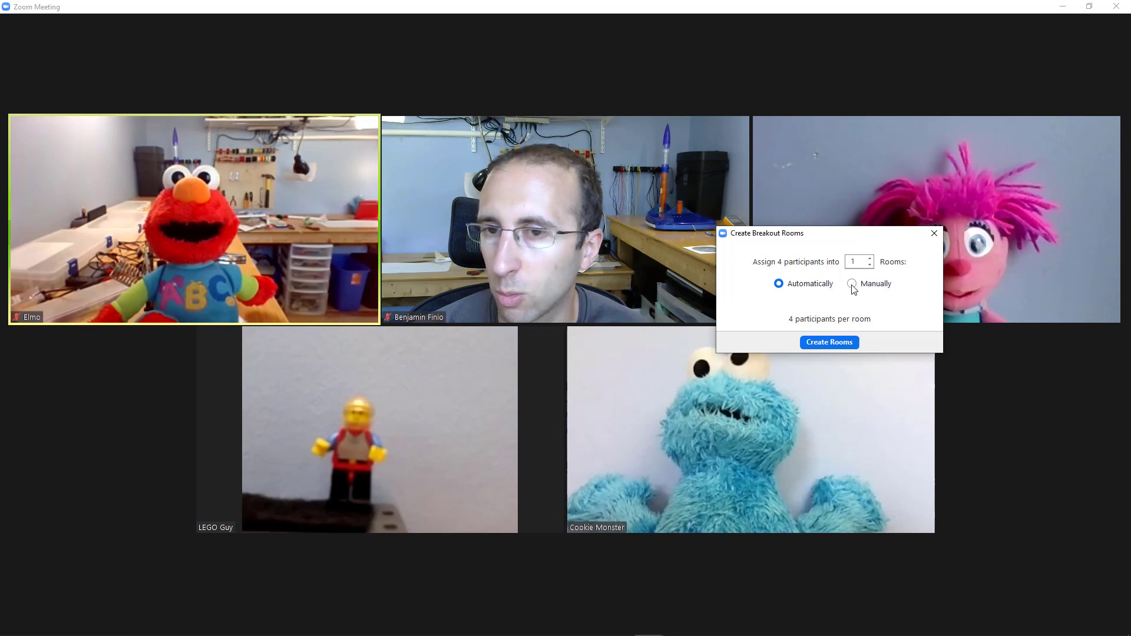
- Create 2 breakout rooms with manual participant assignment
left_click(778, 283)
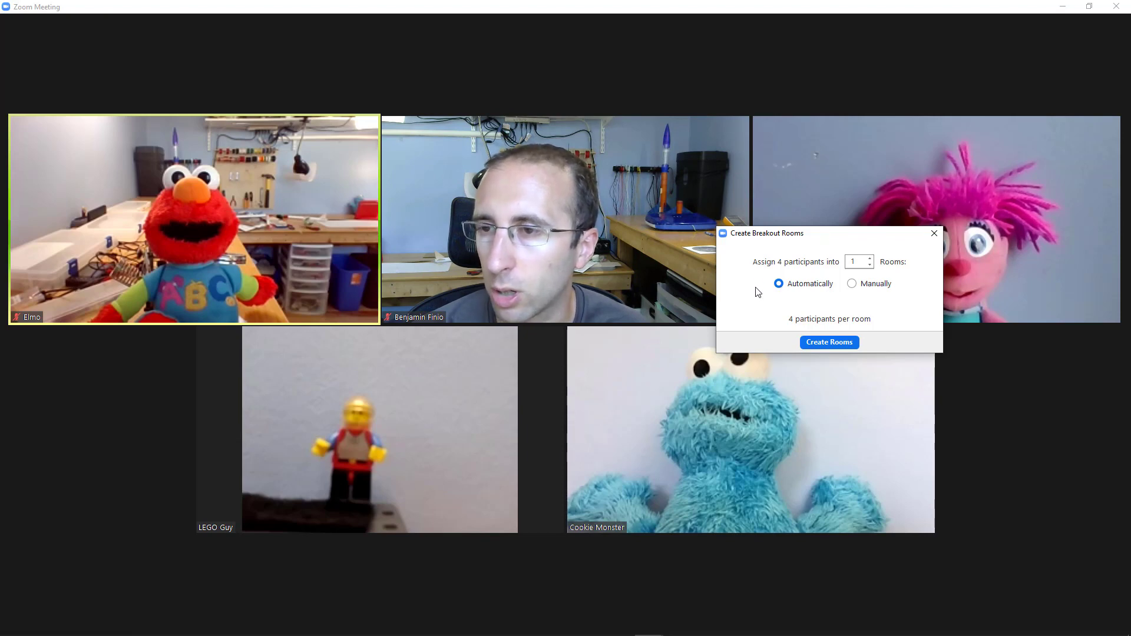
mouse_move(764, 290)
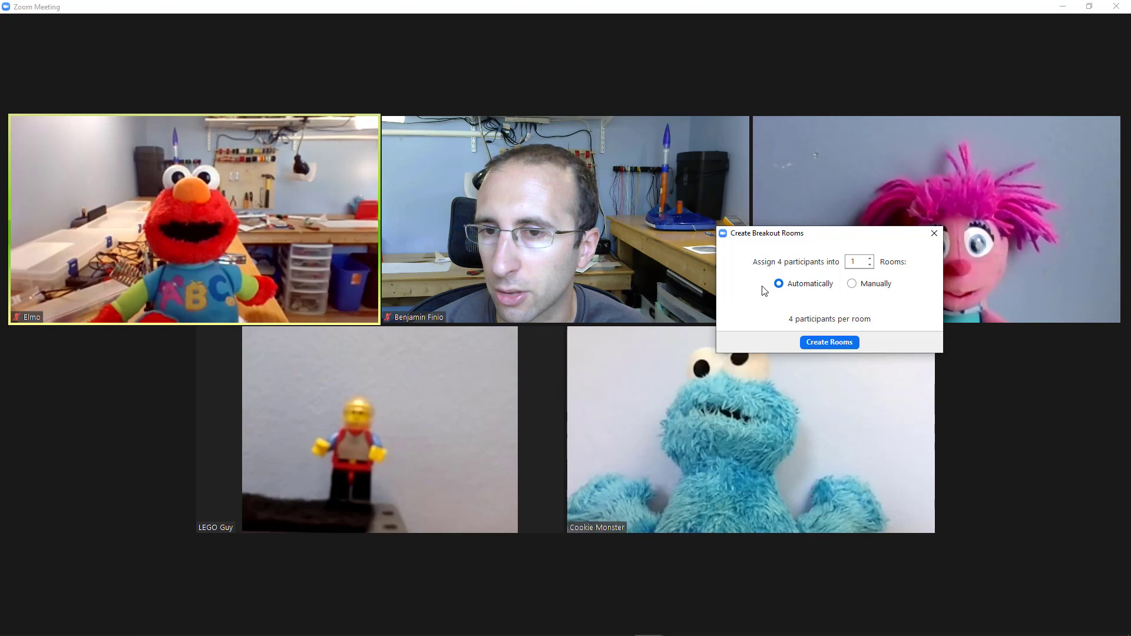
mouse_move(796, 269)
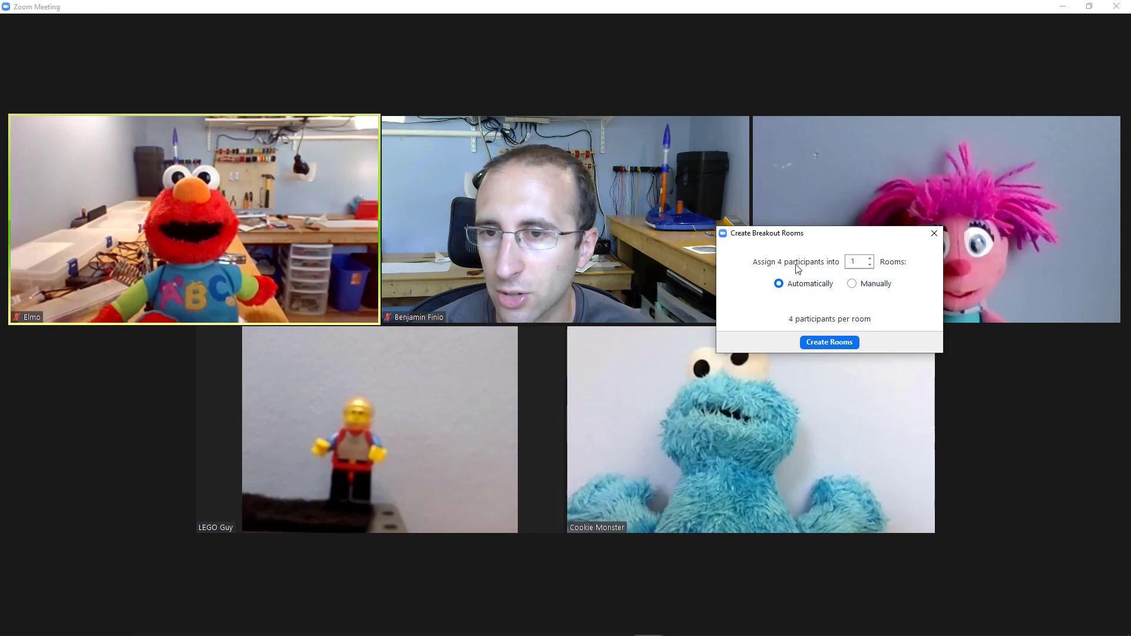
mouse_move(833, 270)
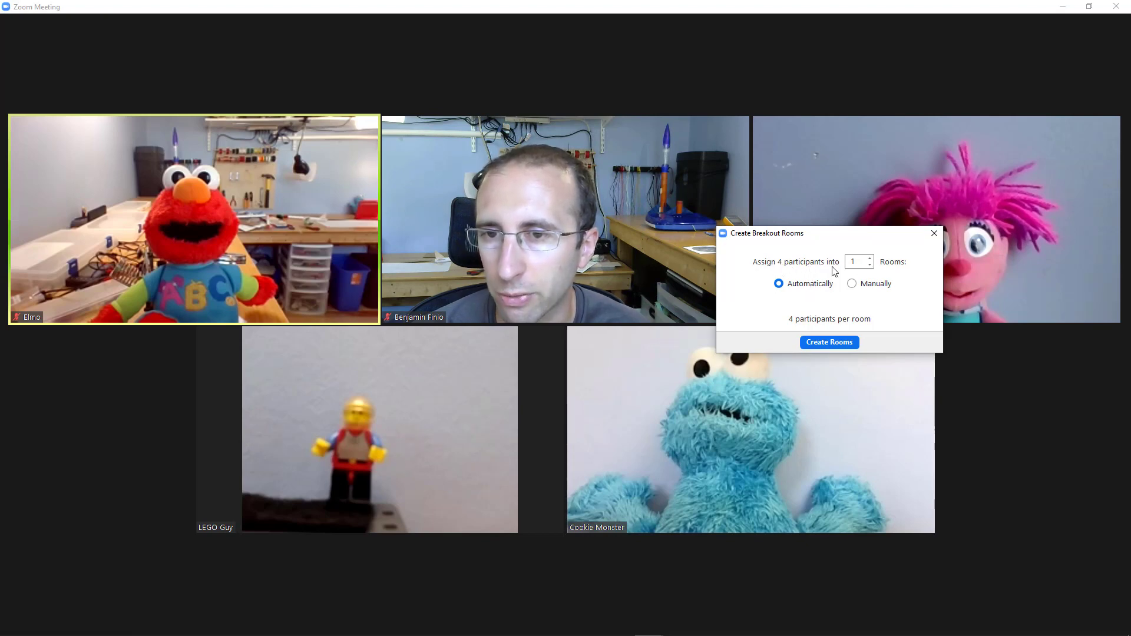
left_click(869, 258)
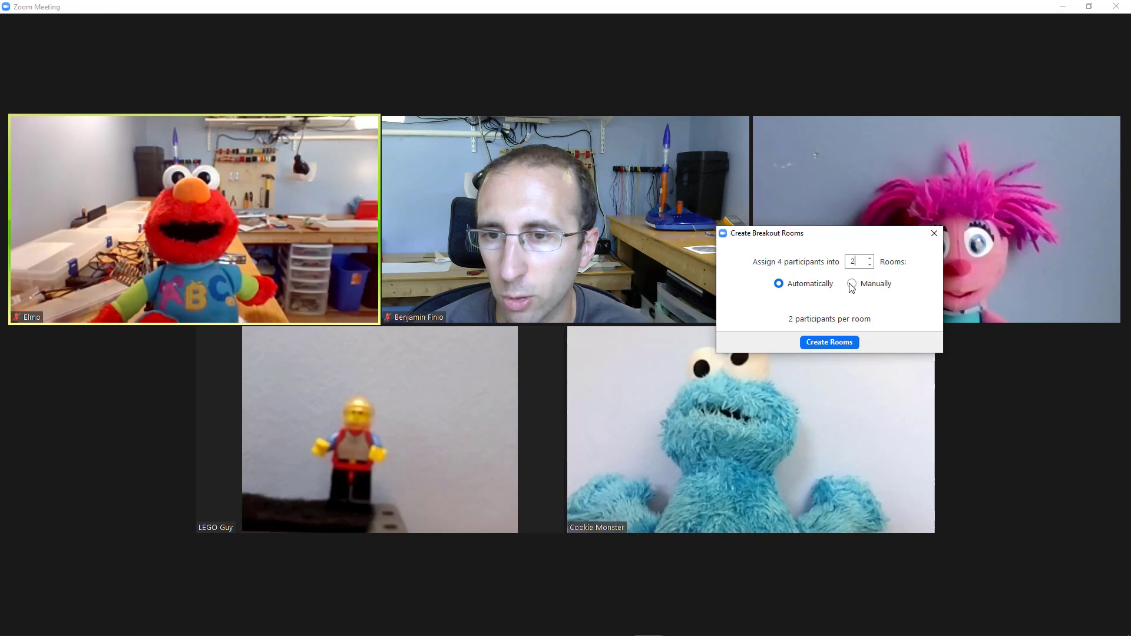
left_click(851, 283)
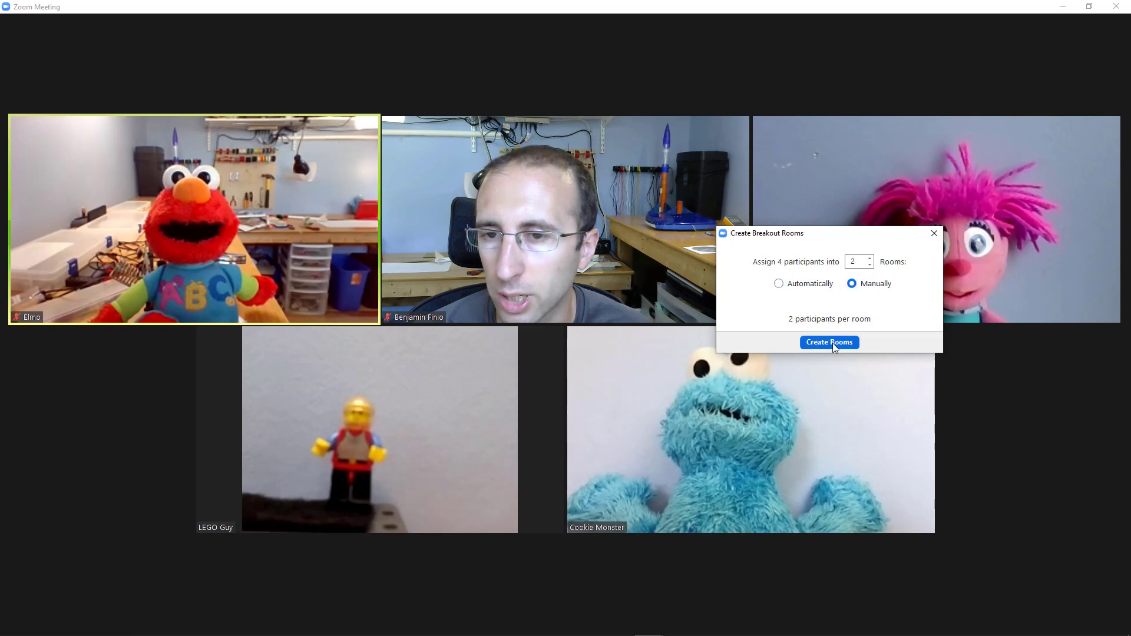
left_click(828, 342)
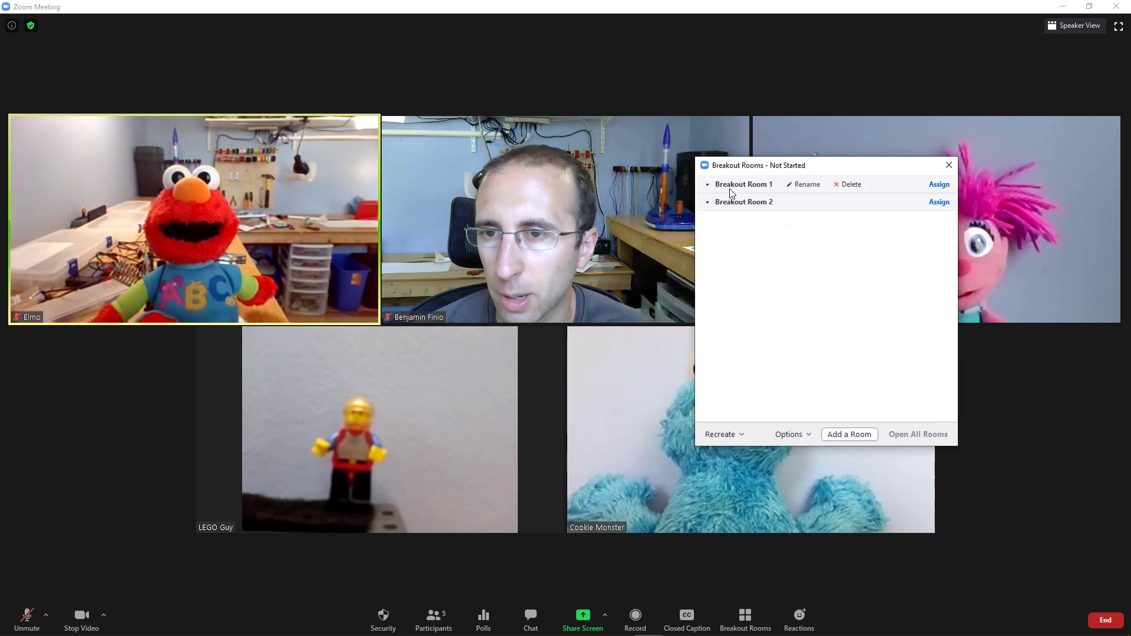
mouse_move(743, 202)
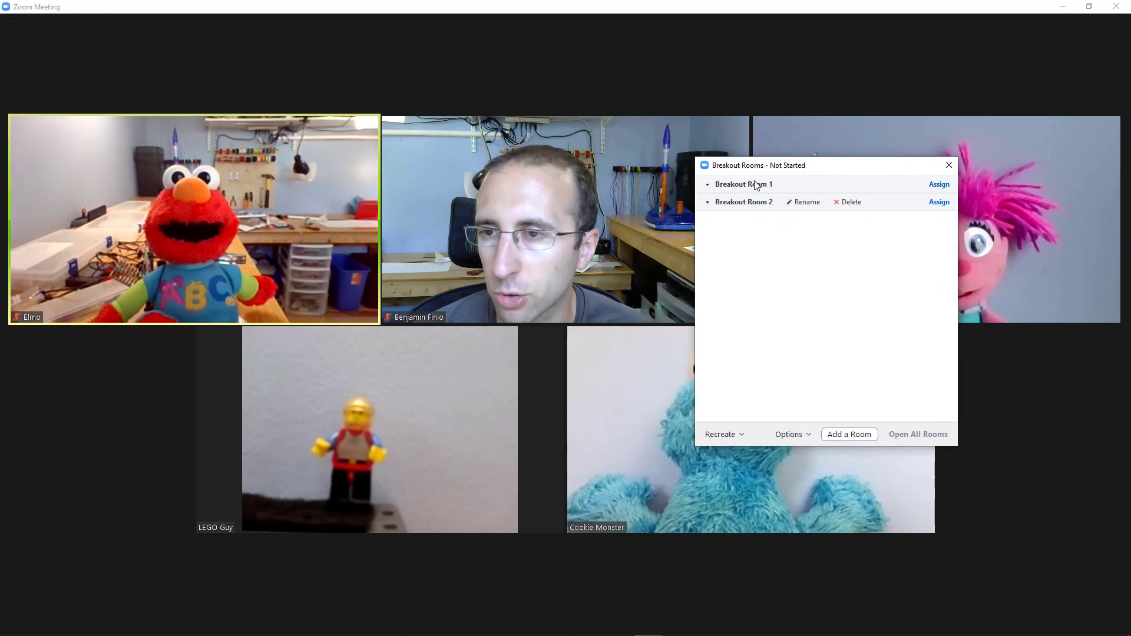
- Assign Abby and Cookie Monster to Room 1, Elmo and LEGO Guy to Room 2
left_click(938, 184)
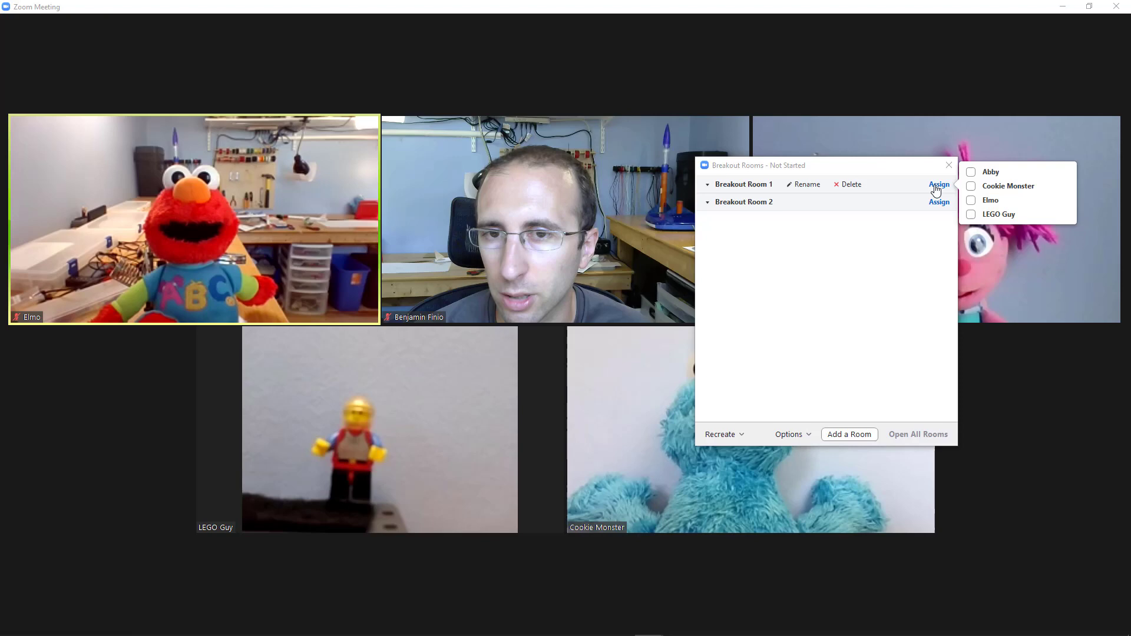
left_click(970, 172)
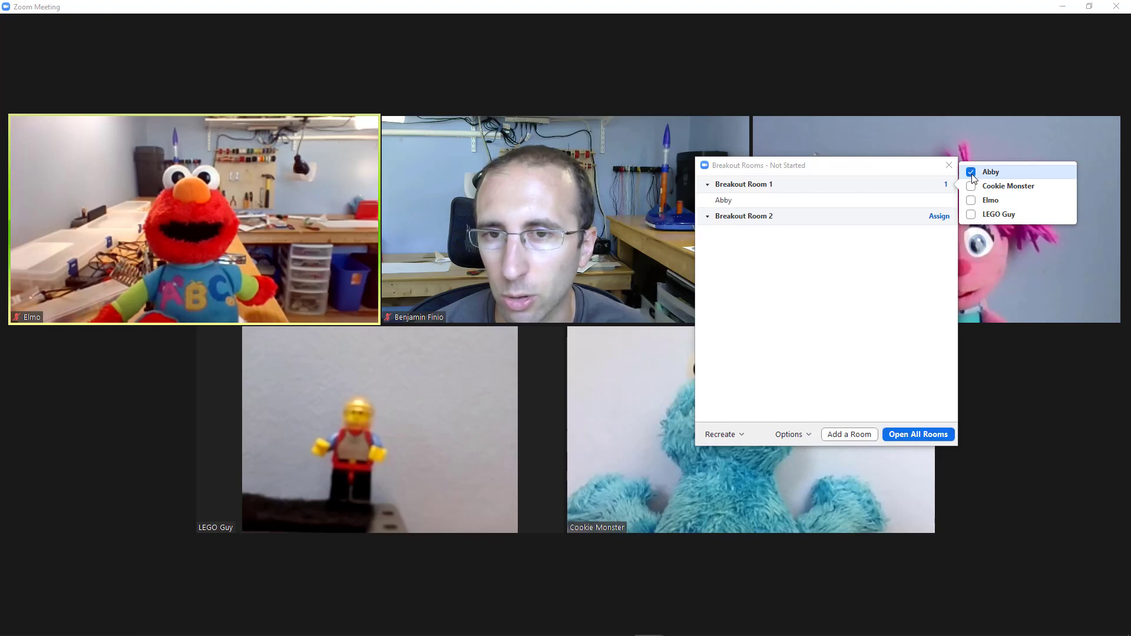
left_click(971, 186)
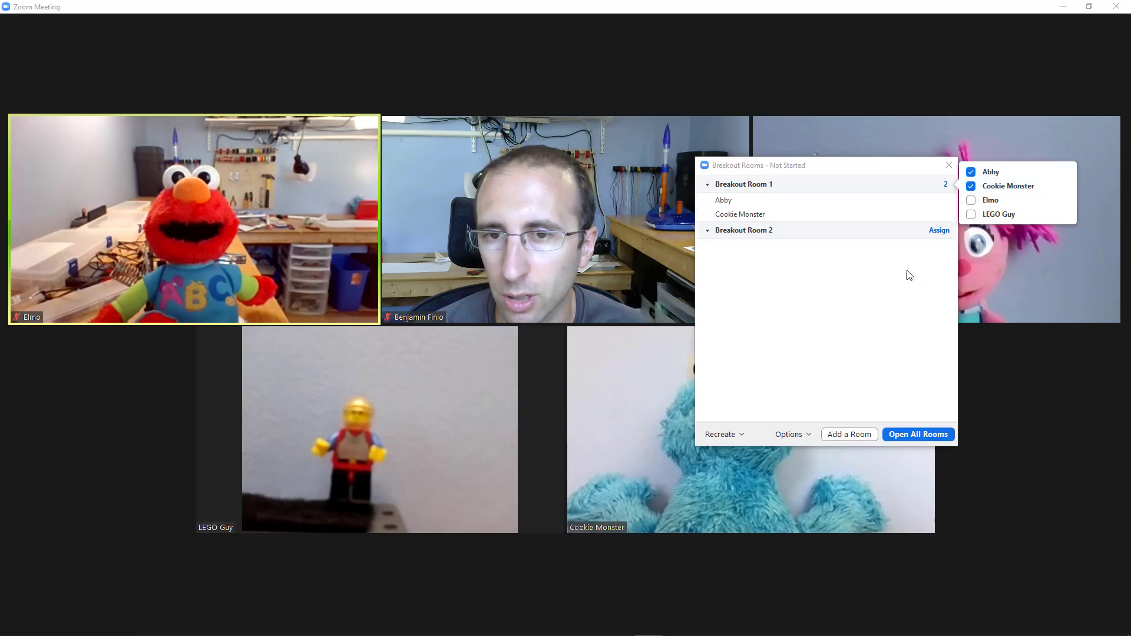
left_click(971, 223)
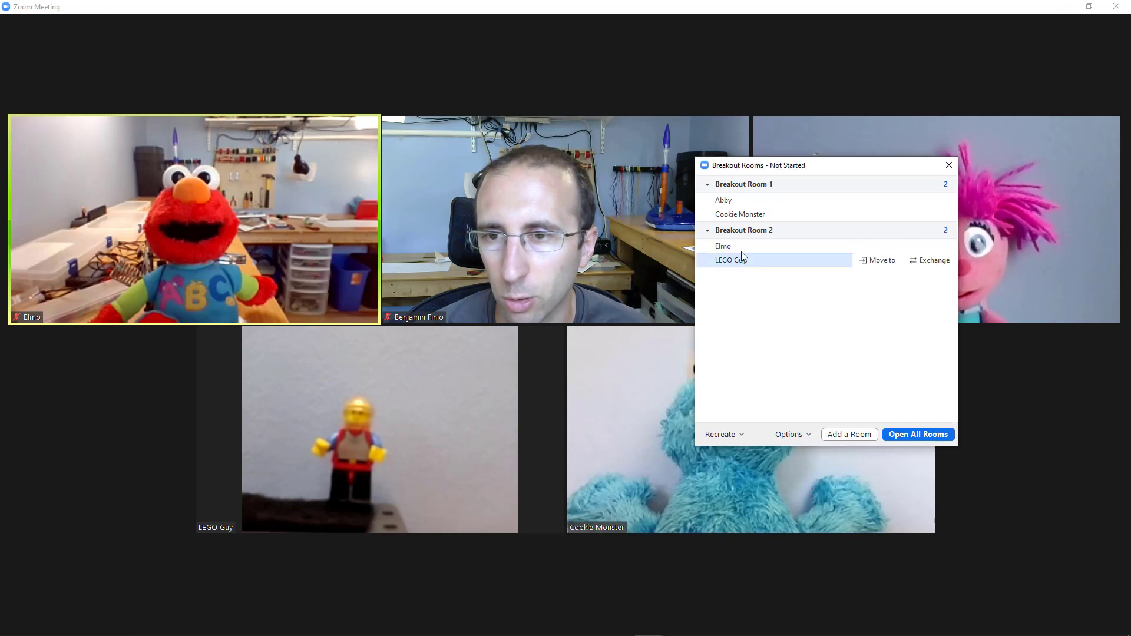
mouse_move(828, 263)
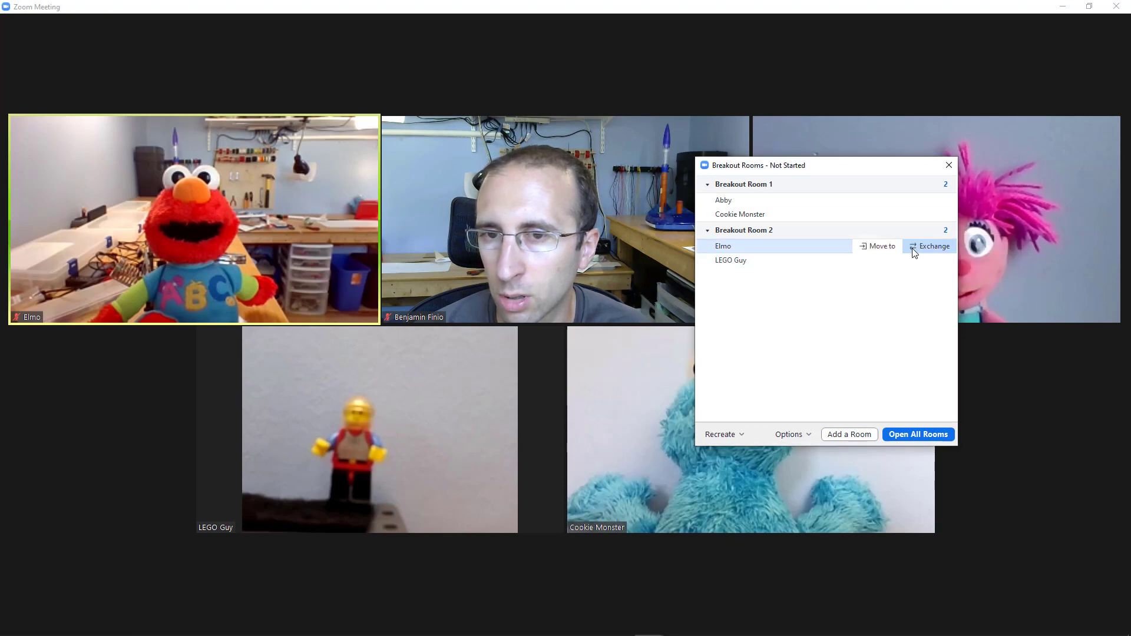
left_click(933, 246)
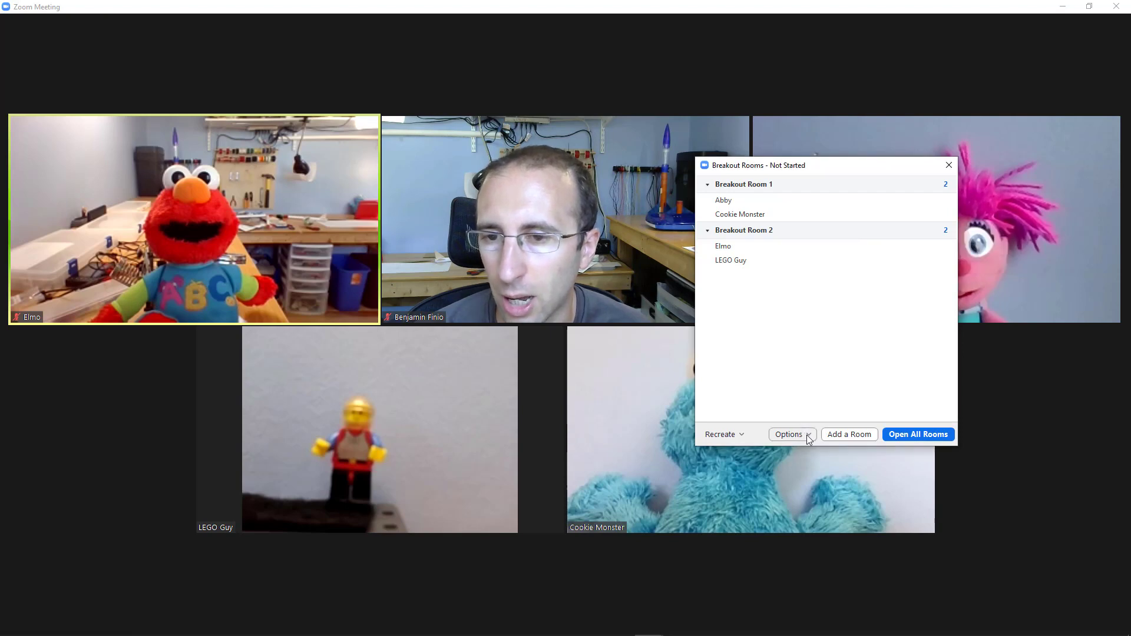
- Enable automatic moving of participants into rooms in Options, then close the panel
left_click(787, 434)
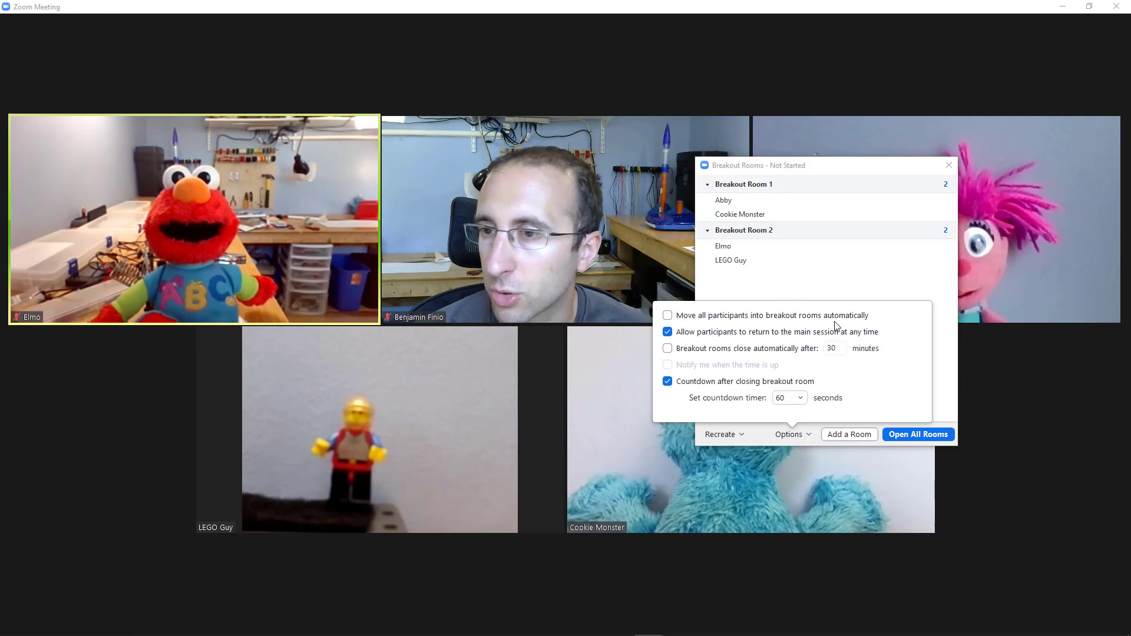
mouse_move(870, 329)
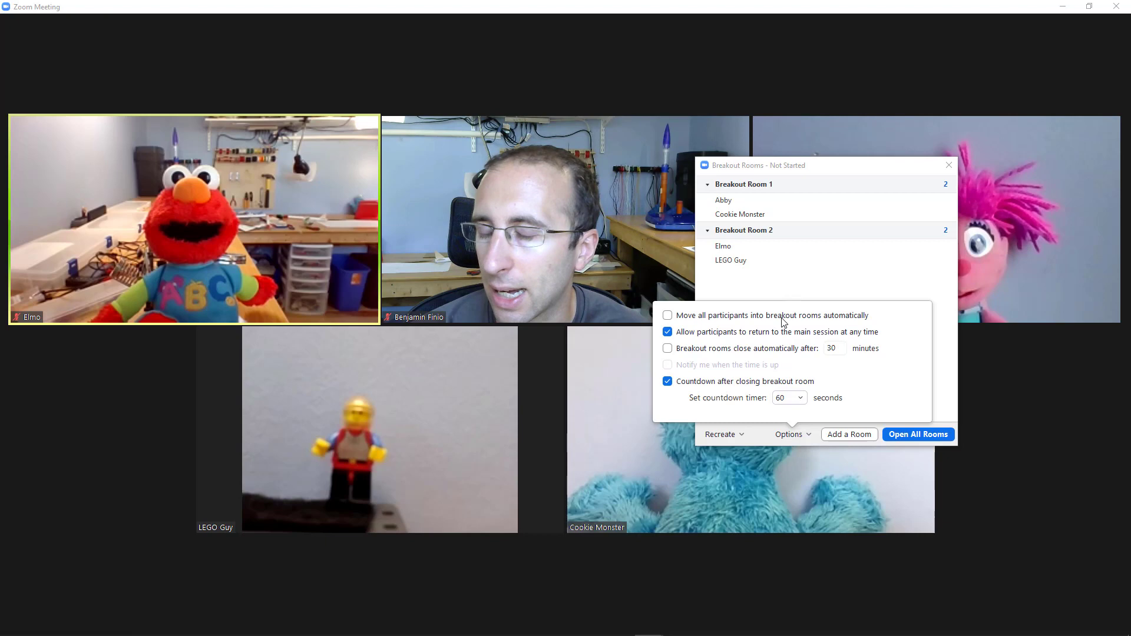
left_click(666, 315)
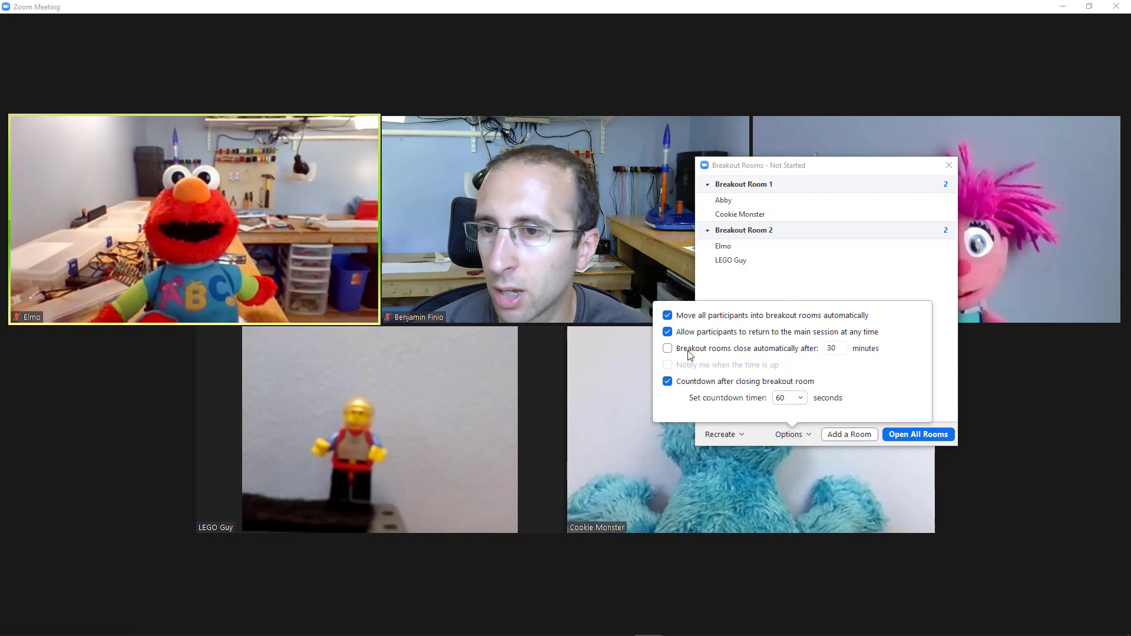
mouse_move(823, 360)
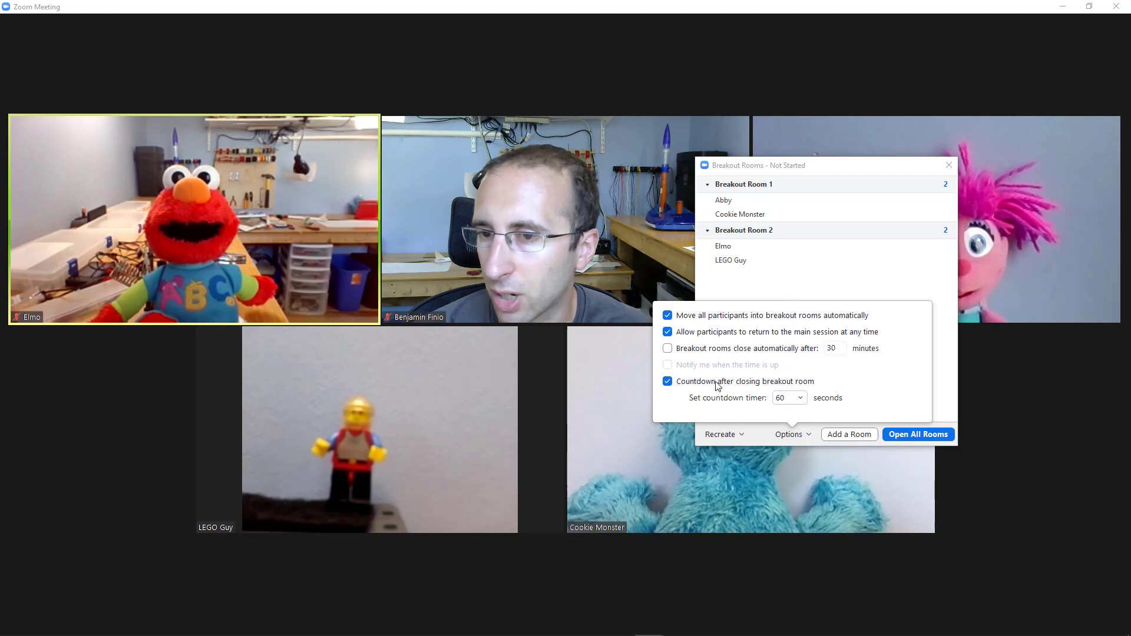
mouse_move(814, 388)
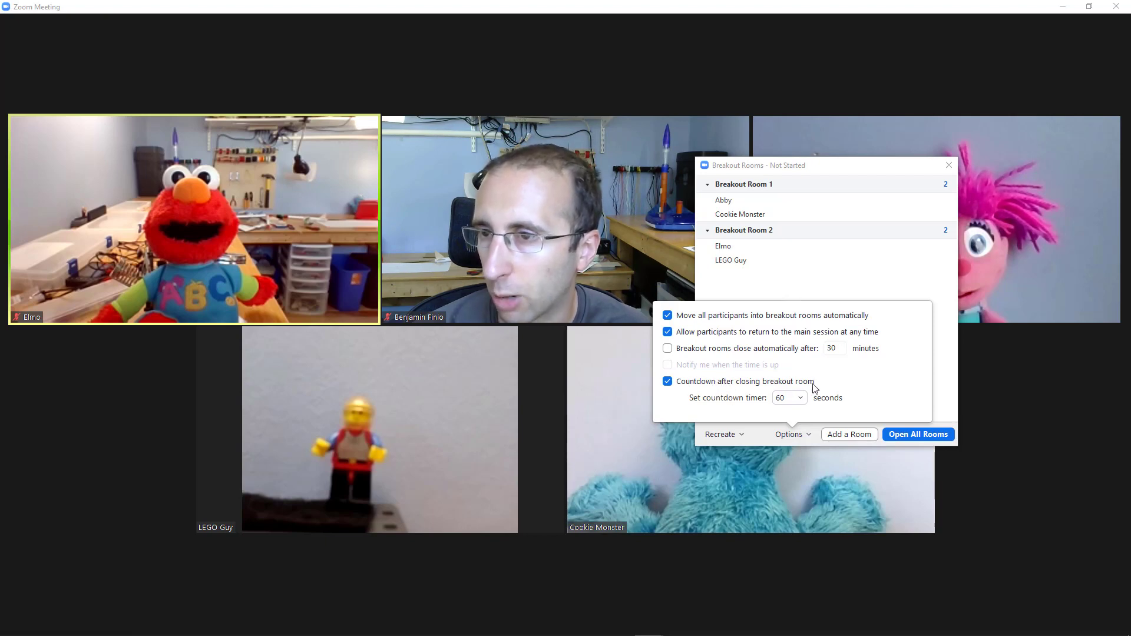
mouse_move(723, 390)
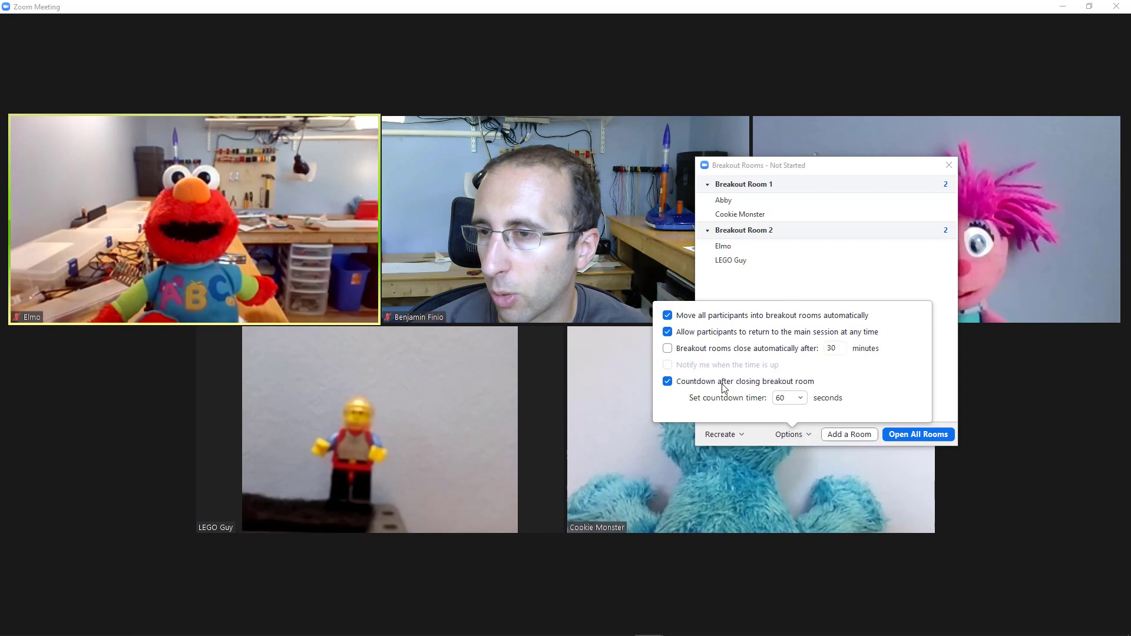
mouse_move(730, 389)
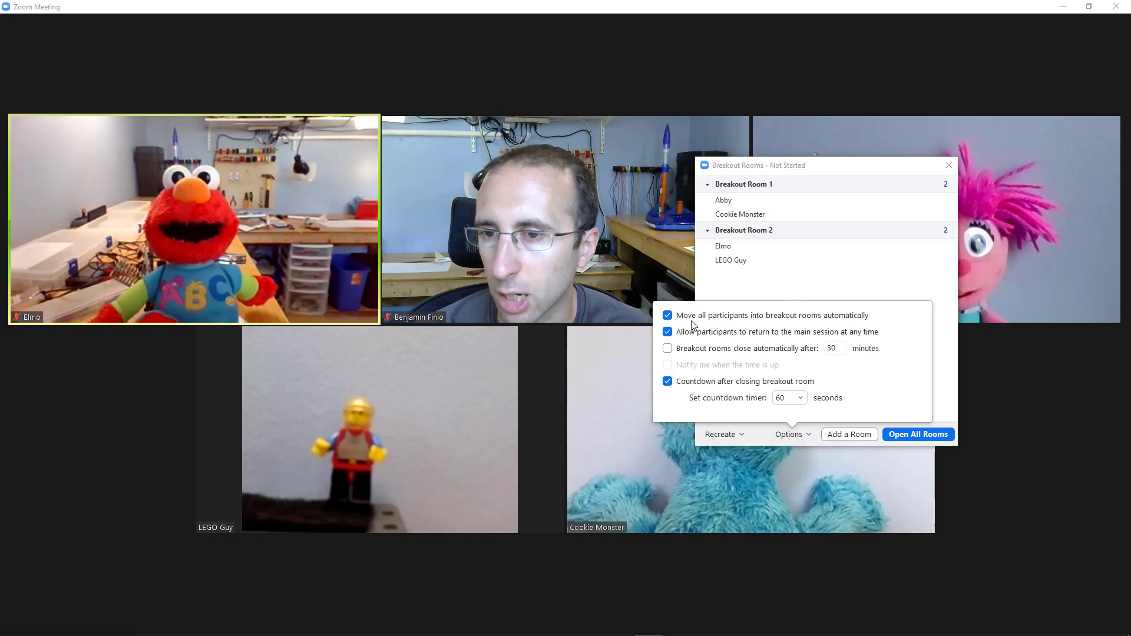
mouse_move(802, 322)
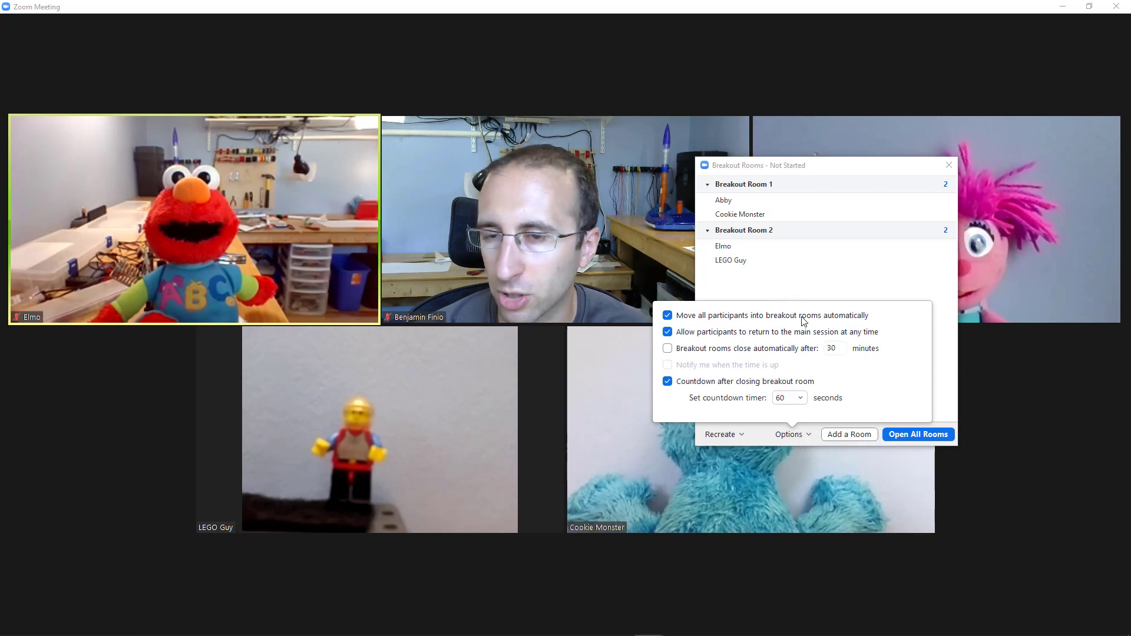
mouse_move(826, 322)
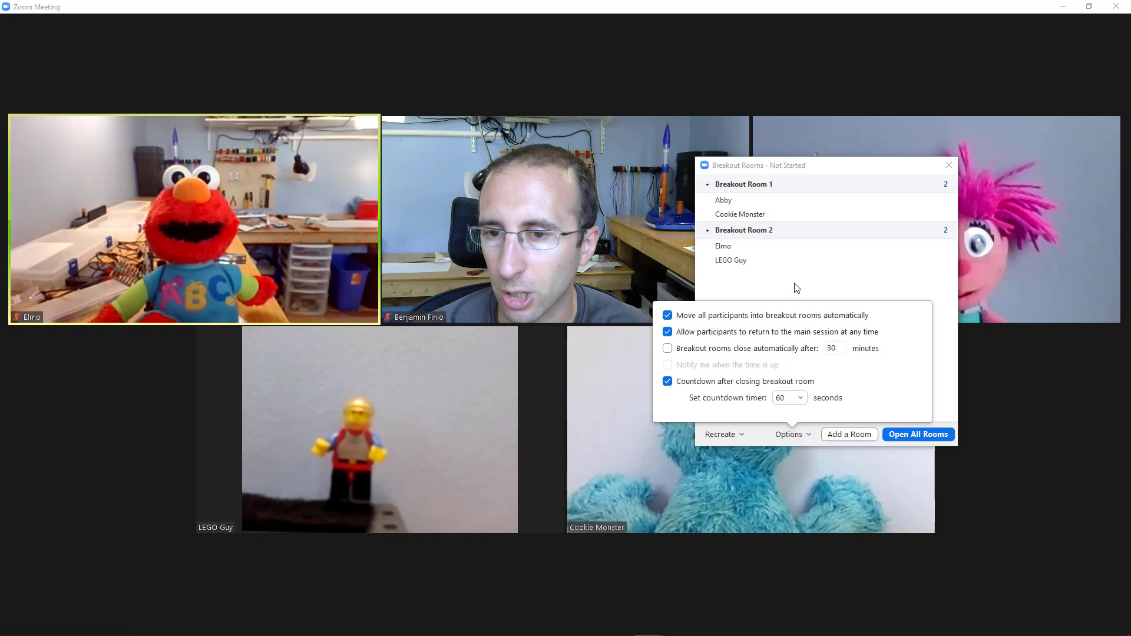
left_click(787, 433)
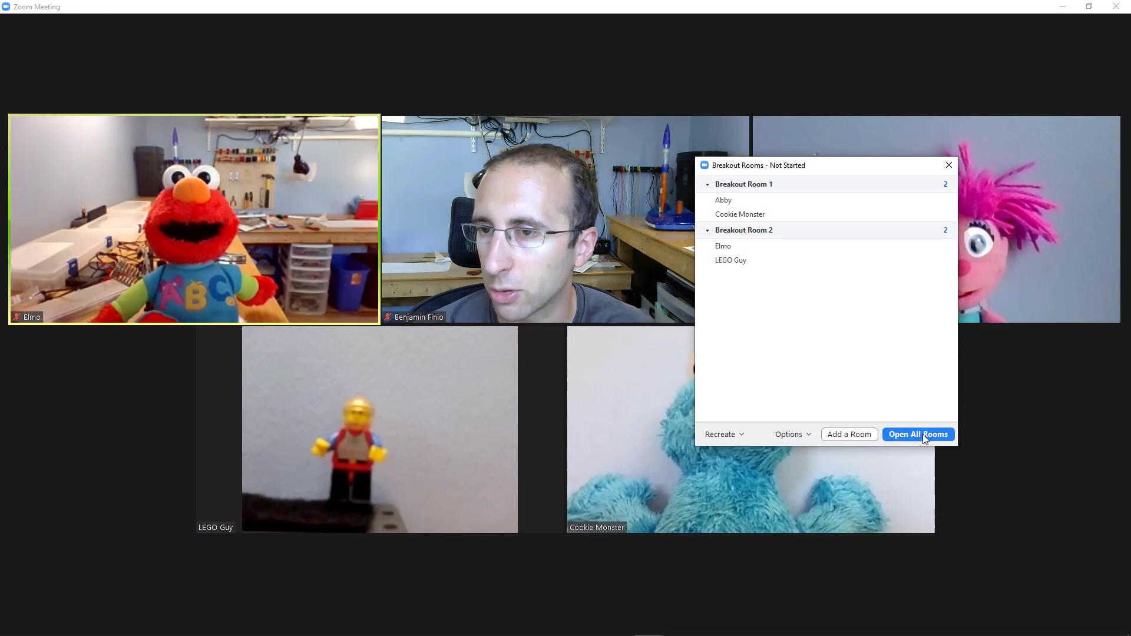
- Open all breakout rooms and join Breakout Room 1
left_click(916, 434)
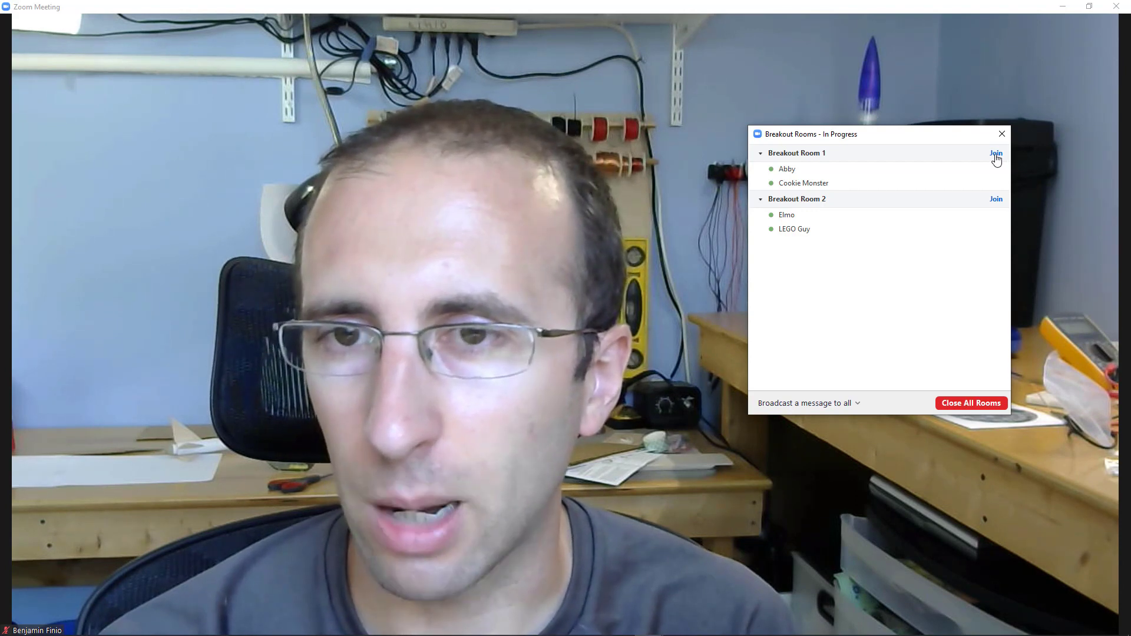
left_click(995, 153)
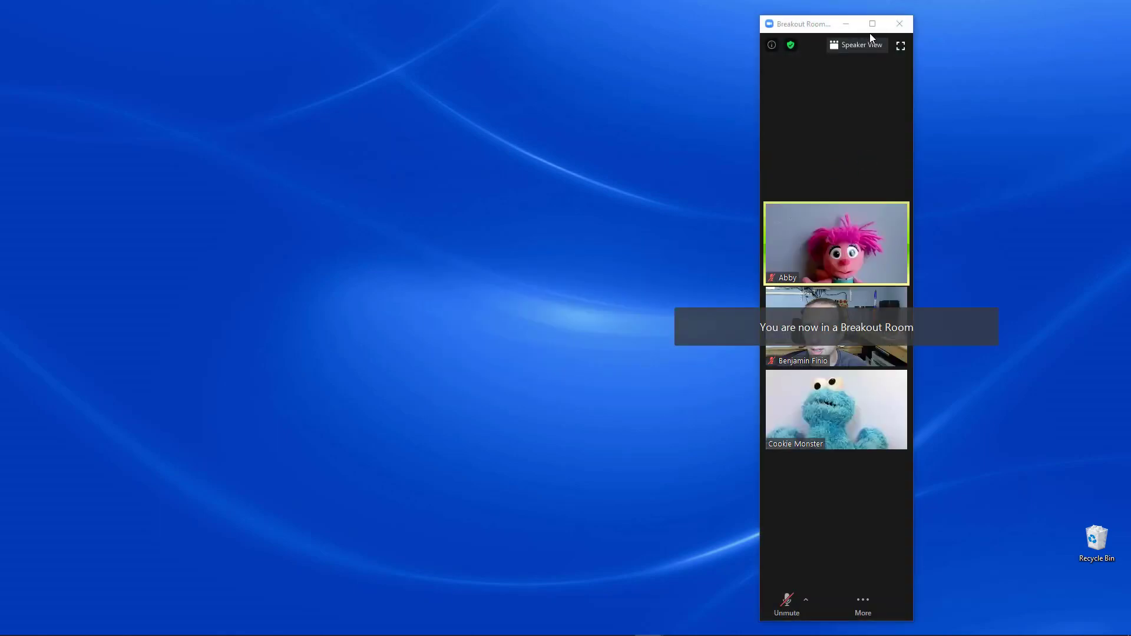
- Maximize the Breakout Room 1 meeting window
left_click(871, 23)
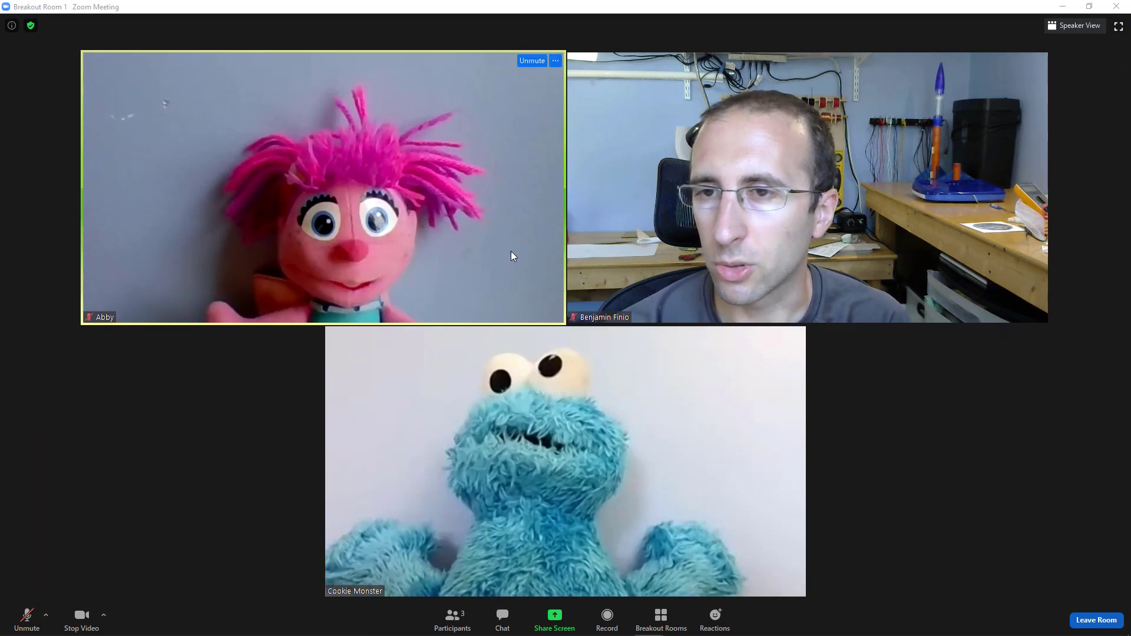
mouse_move(596, 421)
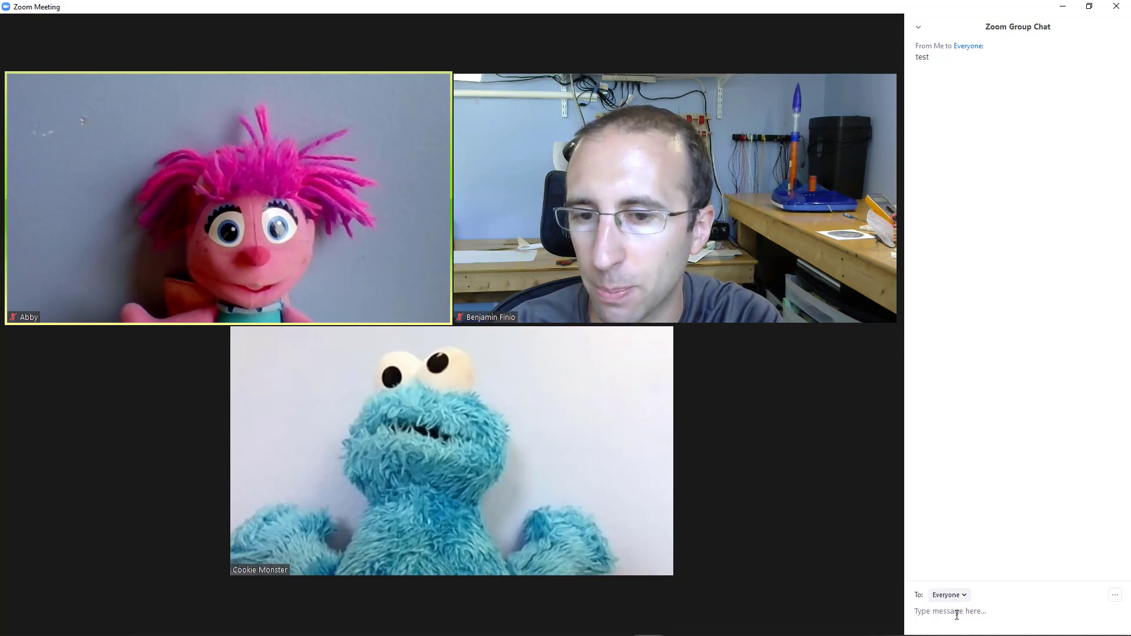
- Send the chat message 'Breakout will end in 5 minutes' to everyone
type("Breakout")
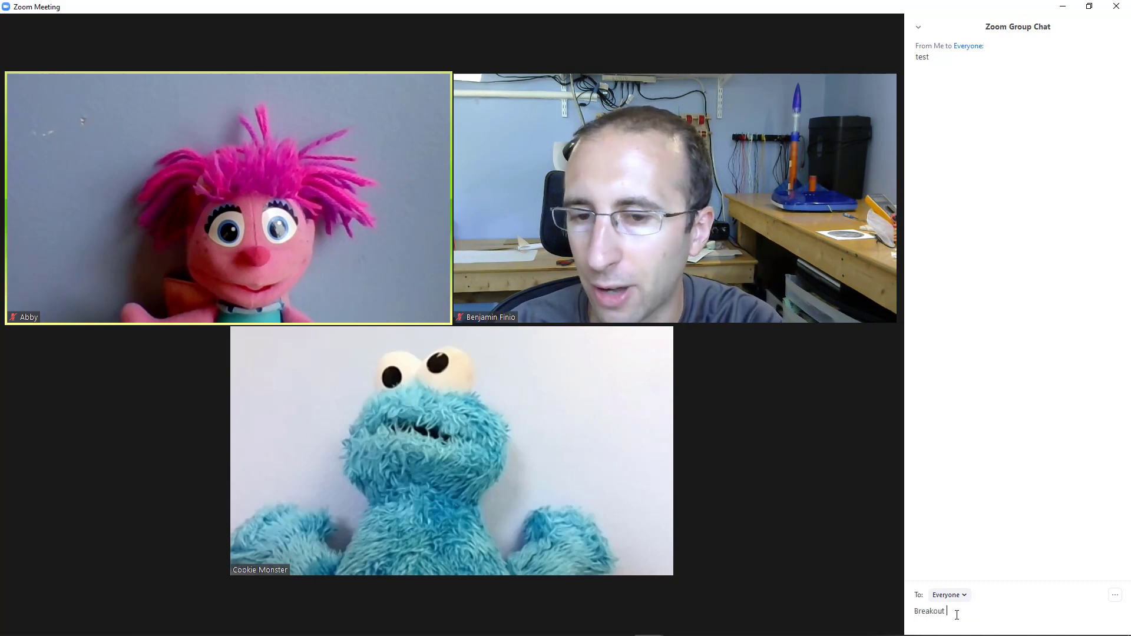
type("will end in 5 mi")
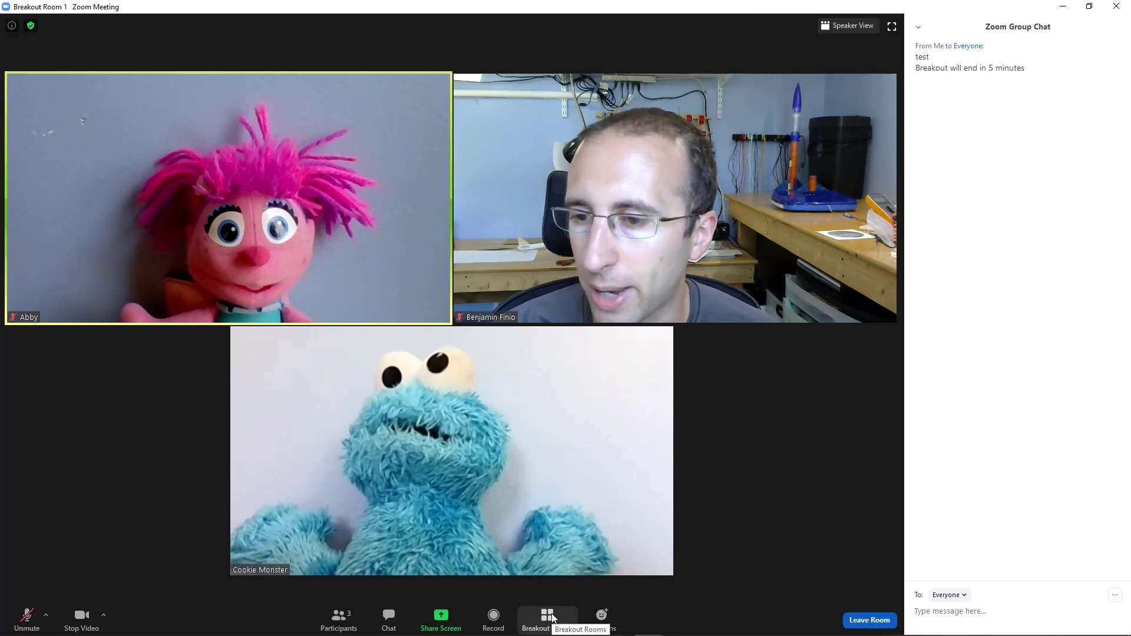
- Broadcast 'We will end breakout rooms in 5 minutes' to all breakout rooms
left_click(546, 617)
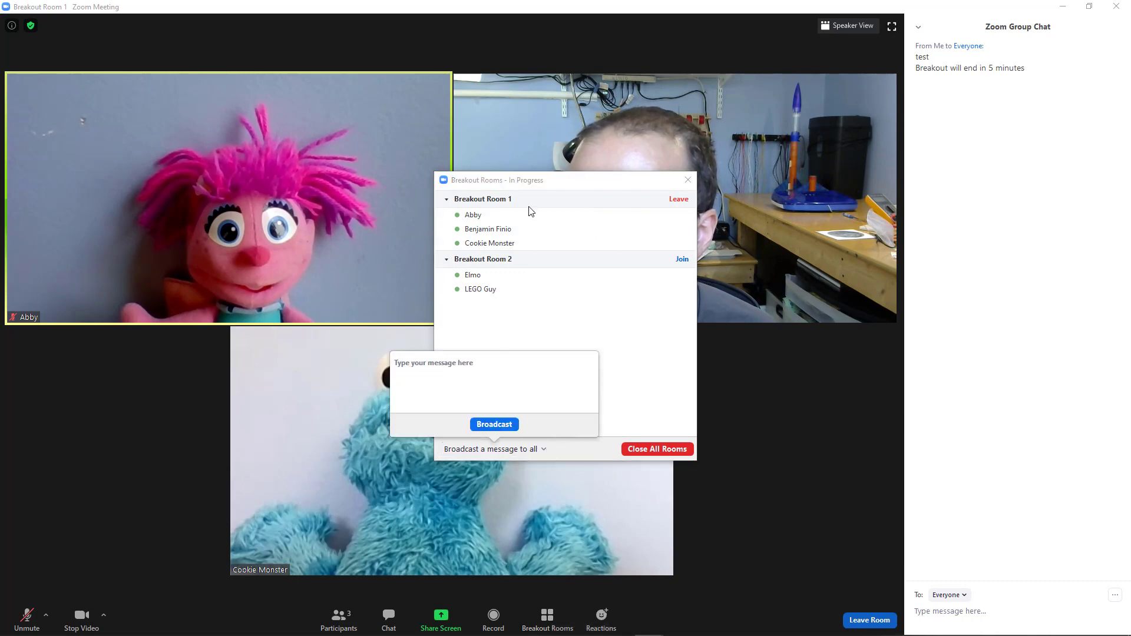
mouse_move(543, 331)
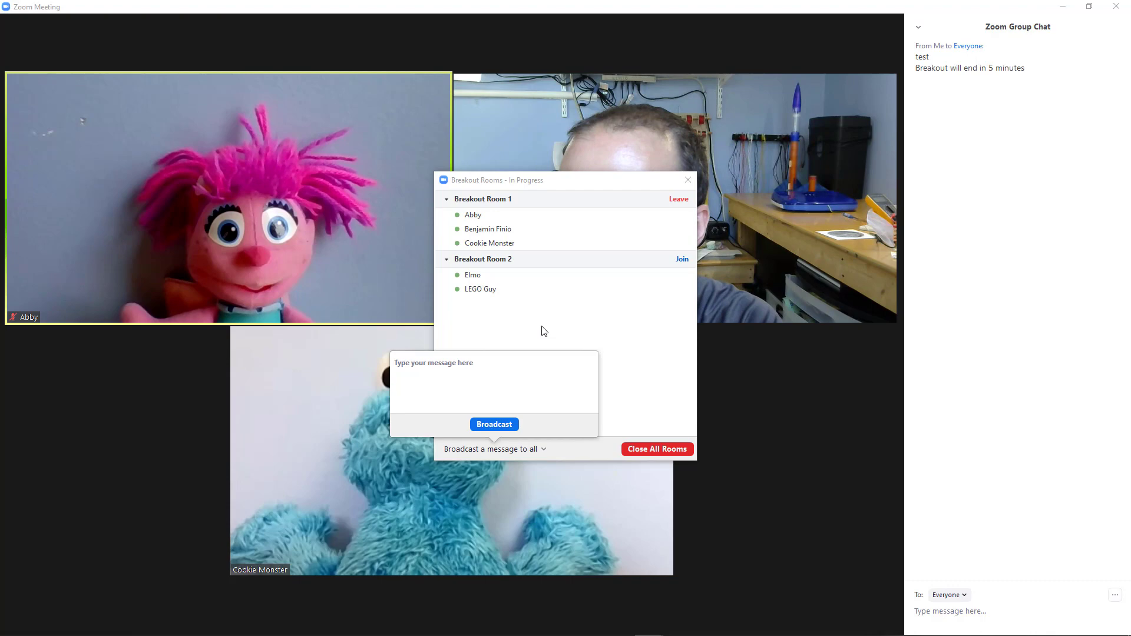
type("We will end")
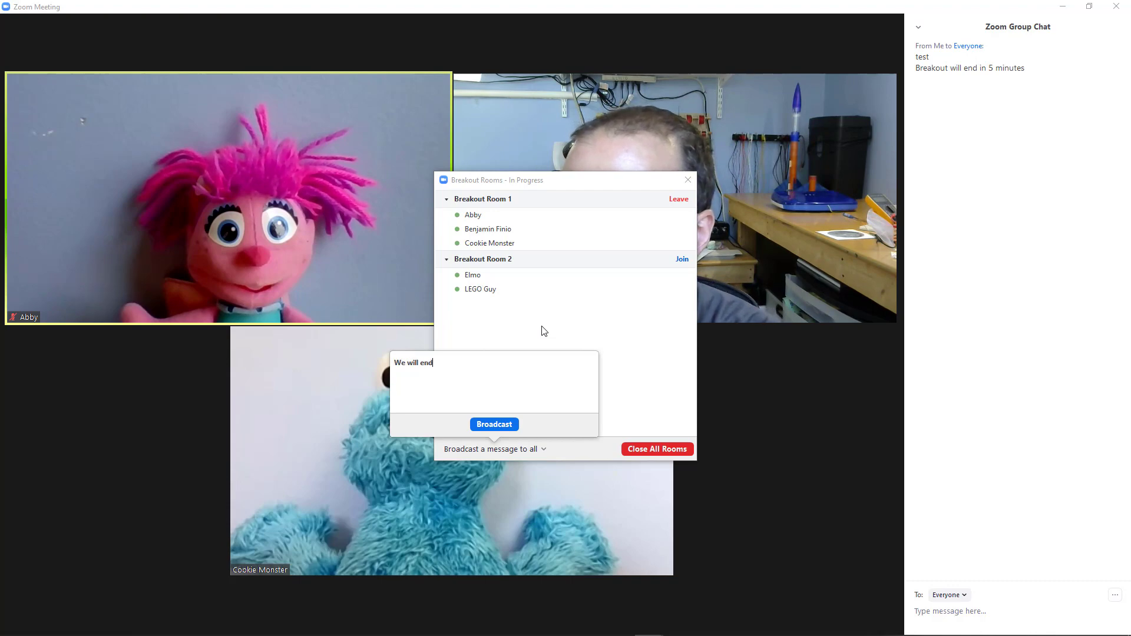
type("breakout rooms in 5 minutes")
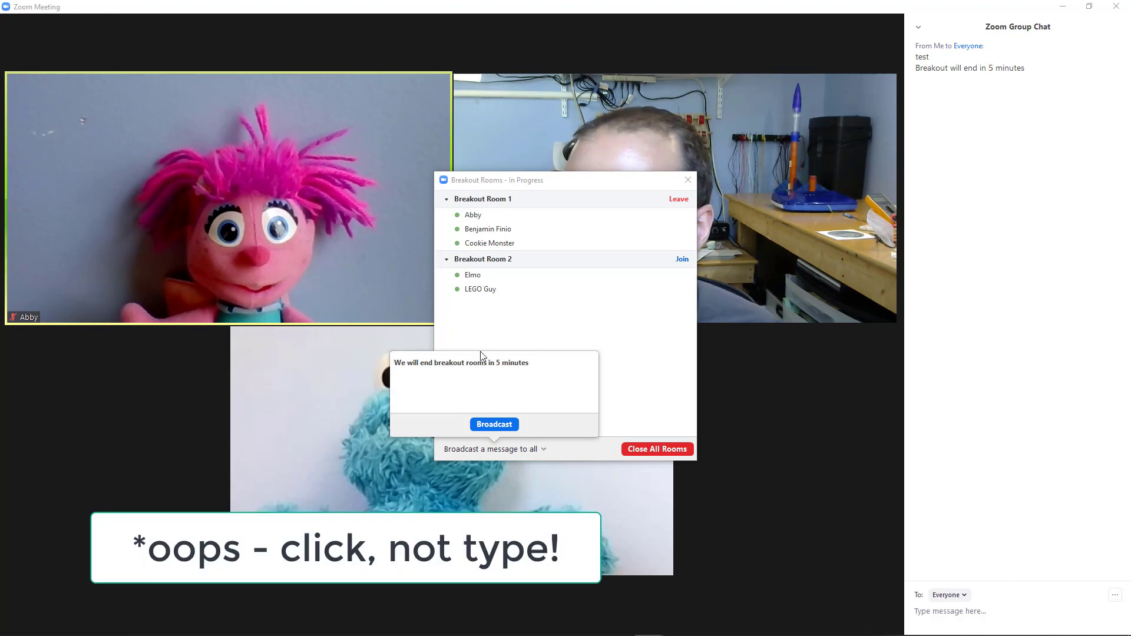
left_click(494, 424)
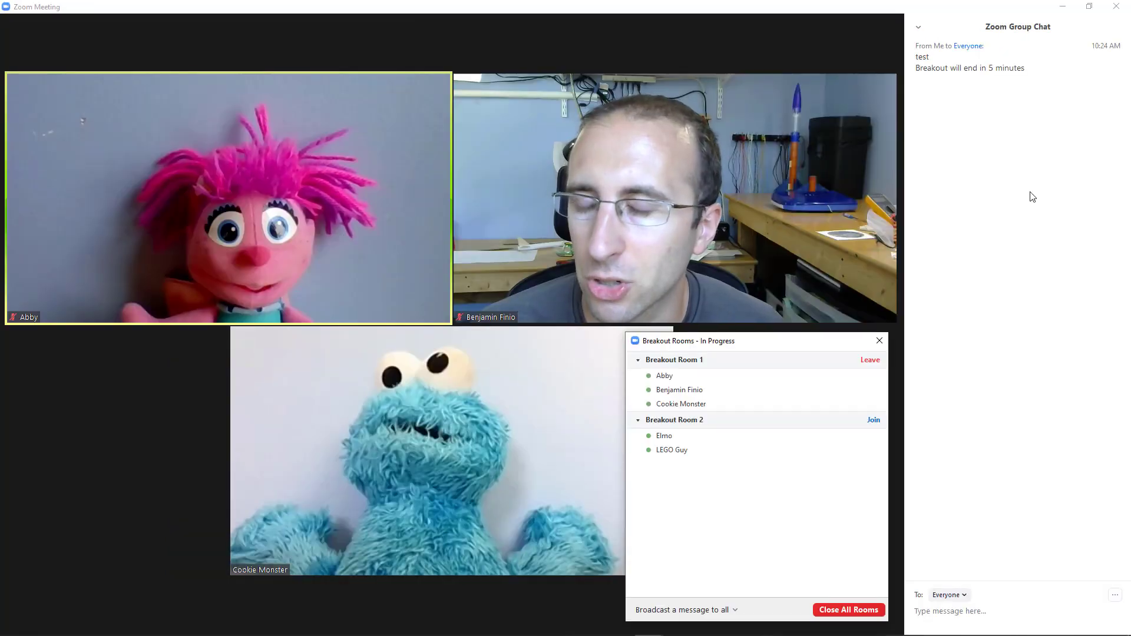
mouse_move(935, 288)
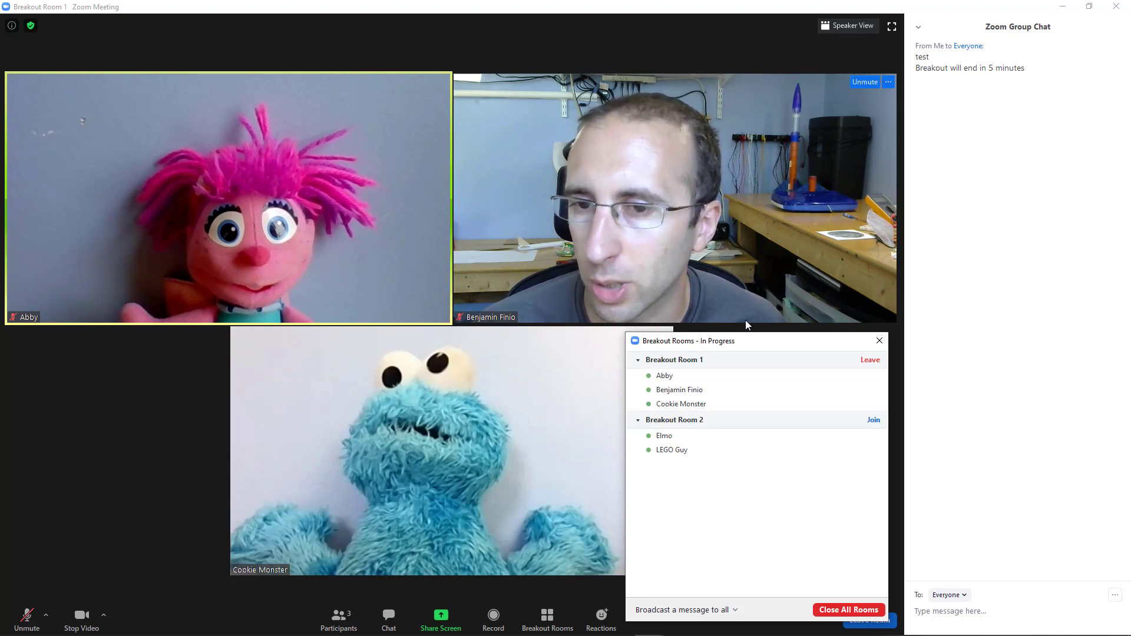
- Close the Breakout Rooms status window
left_click(877, 340)
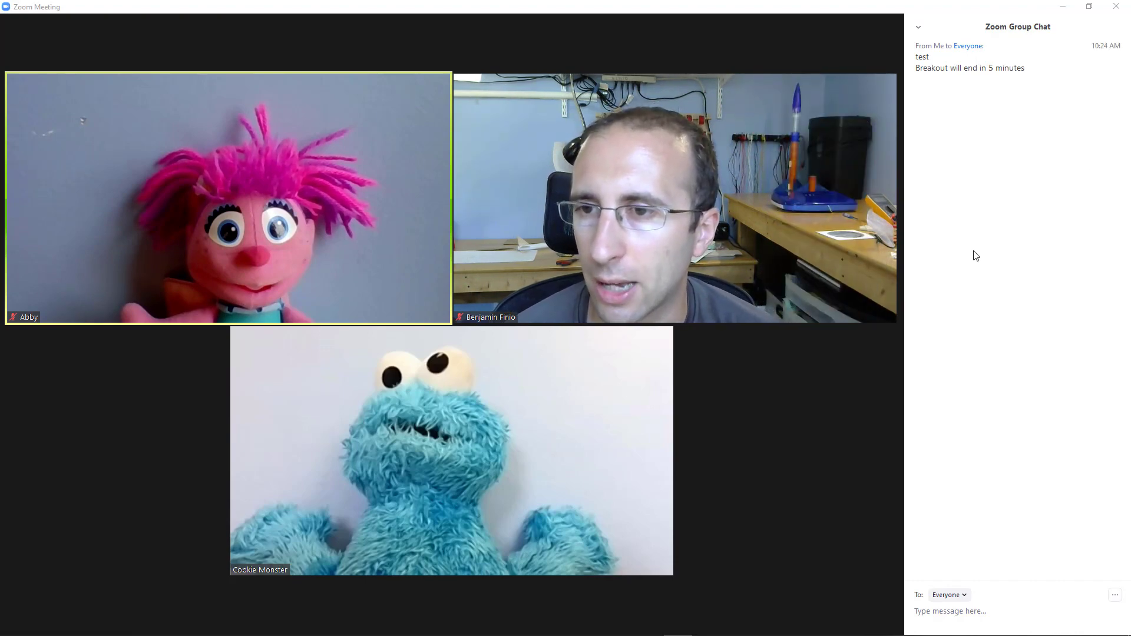
mouse_move(779, 373)
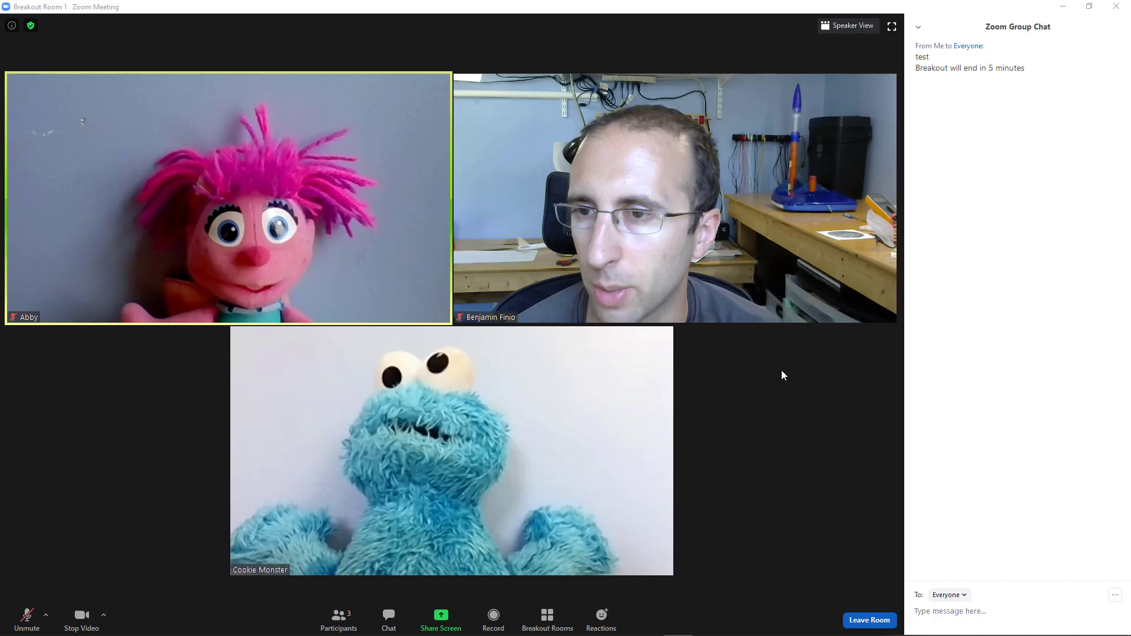
mouse_move(198, 522)
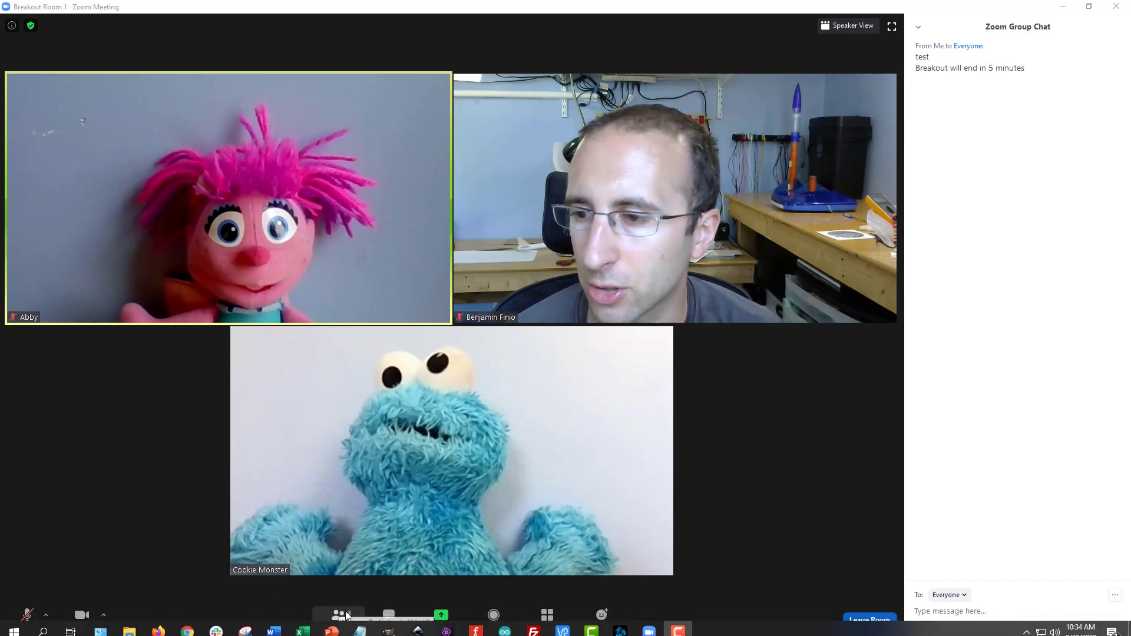
- Show the Breakout Room 1 participants list: host, Abby and Cookie Monster
left_click(338, 614)
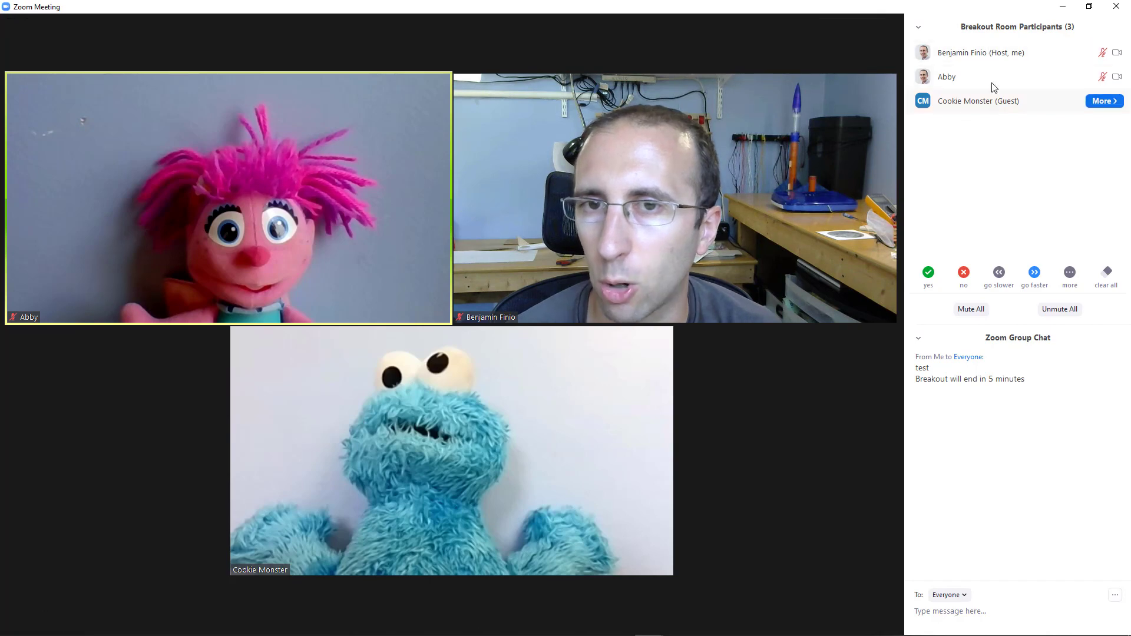
mouse_move(523, 308)
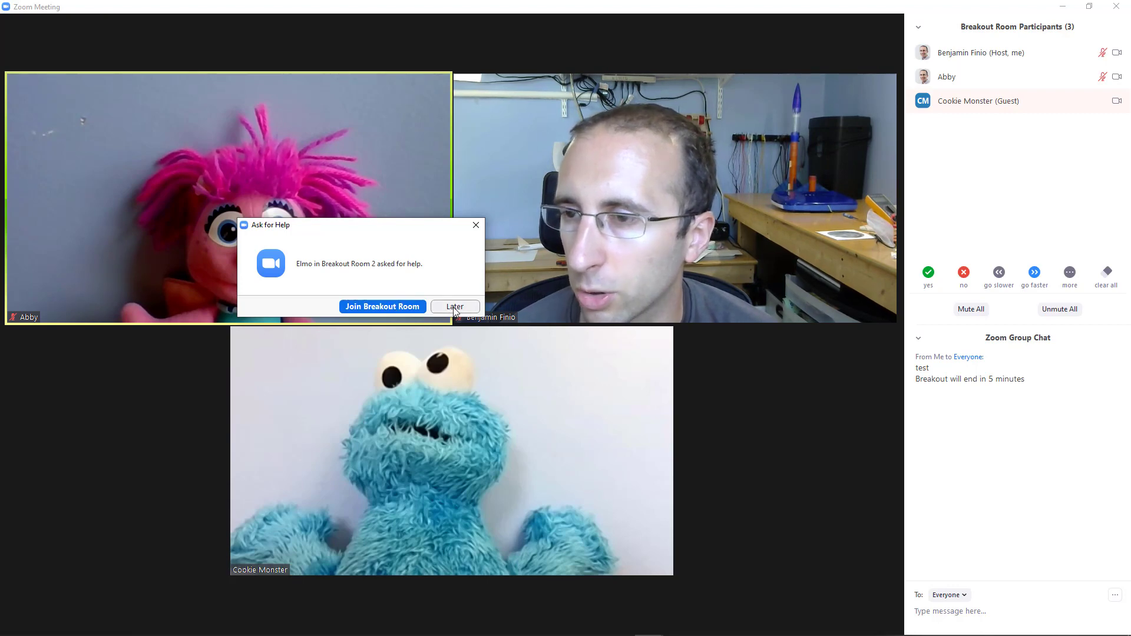
- Put off Elmo's help request from Breakout Room 2 and view the breakout rooms overview
left_click(454, 305)
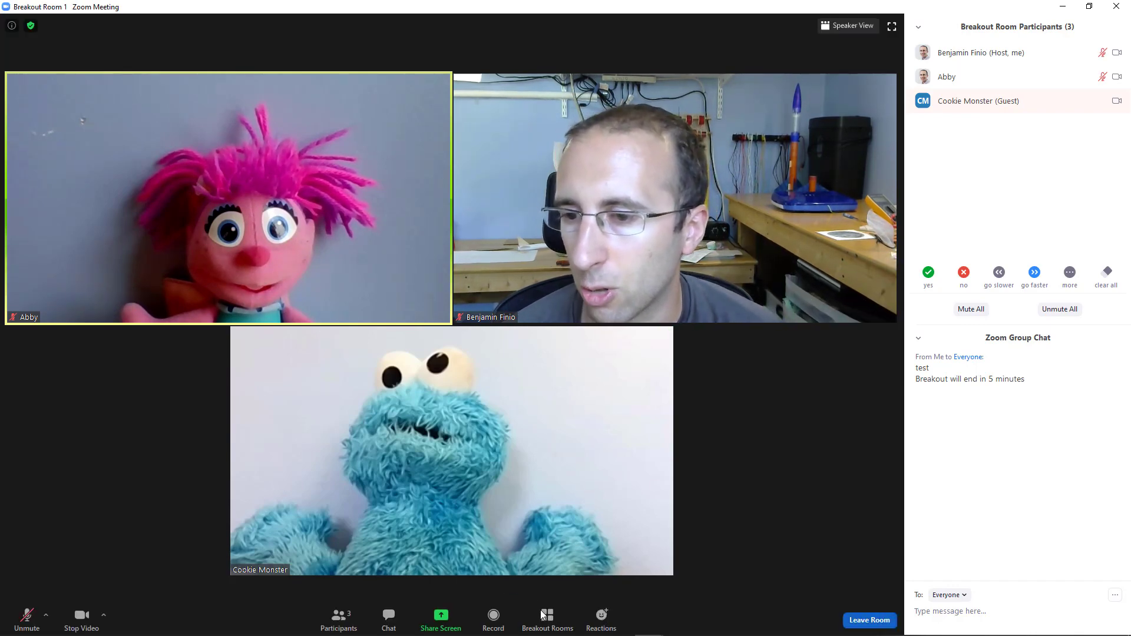
left_click(547, 620)
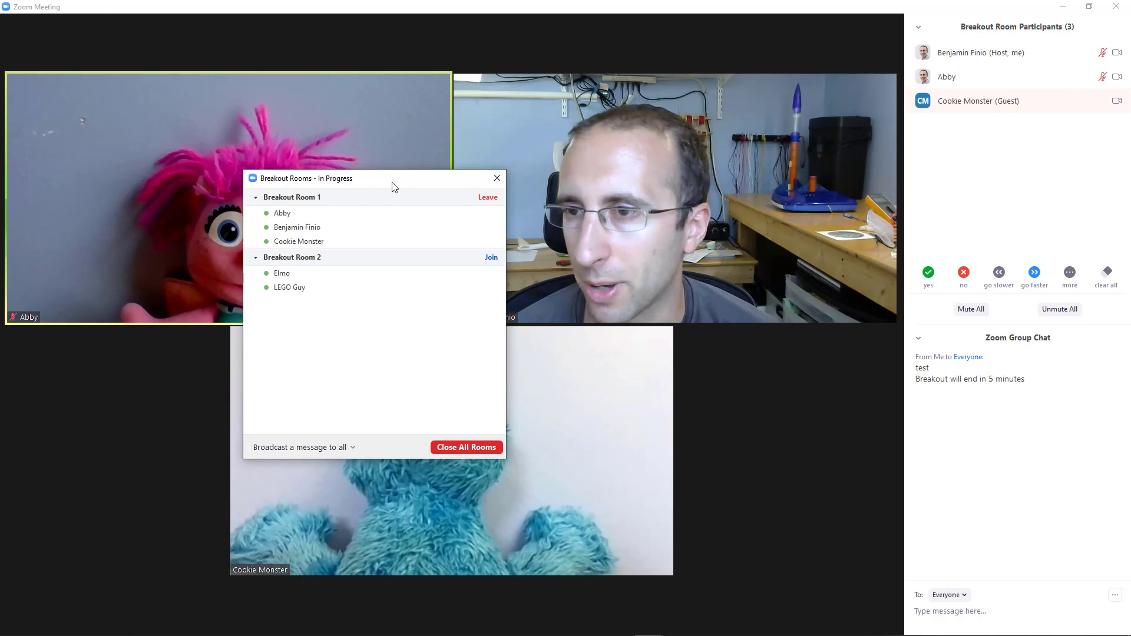
left_click(496, 178)
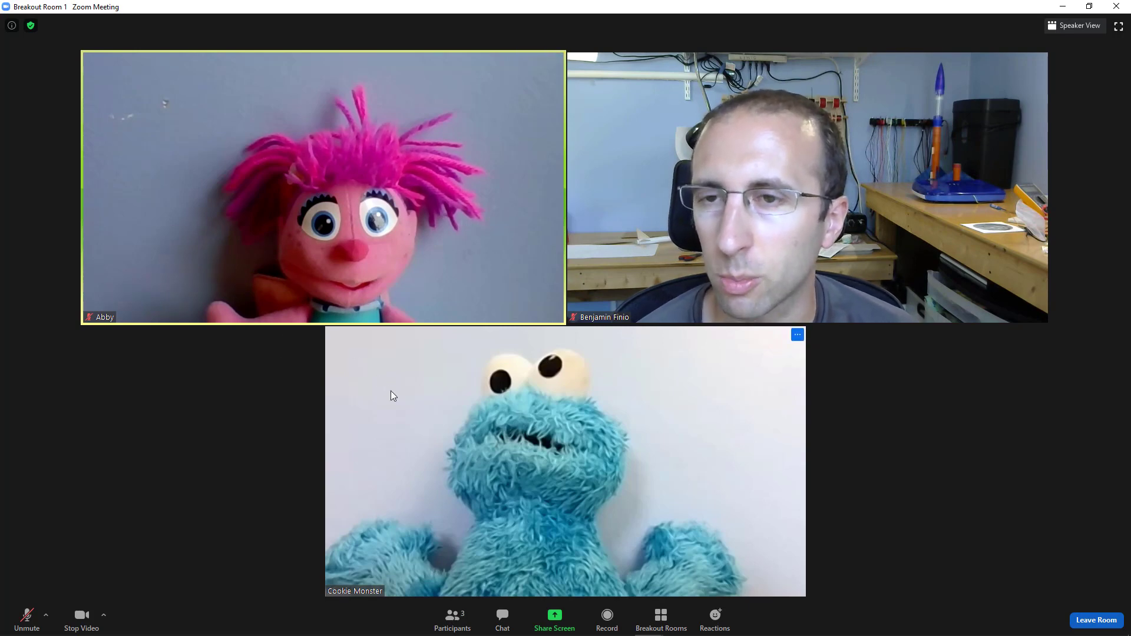
- Join Breakout Room 2 with Elmo and LEGO Guy, then maximize the meeting window
left_click(659, 620)
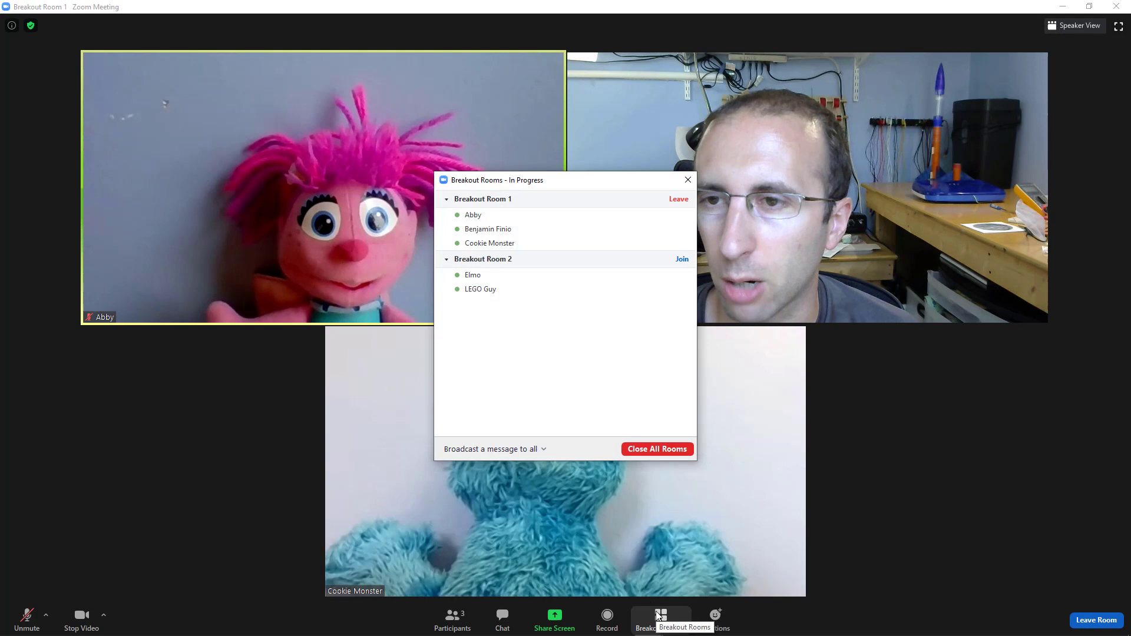
left_click(681, 259)
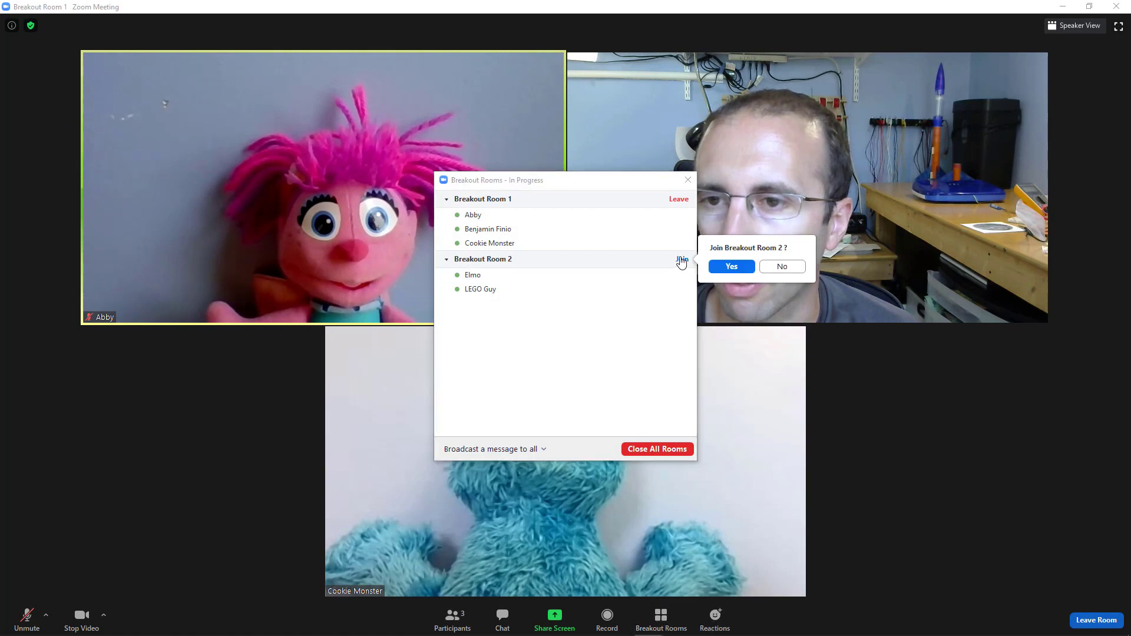
left_click(730, 266)
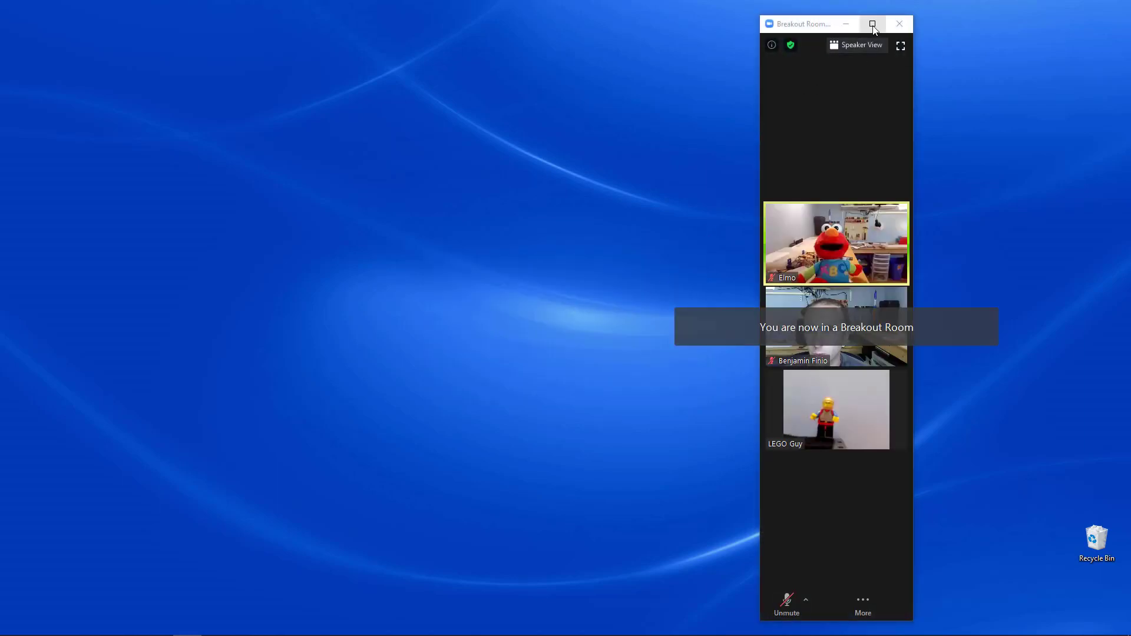
left_click(872, 24)
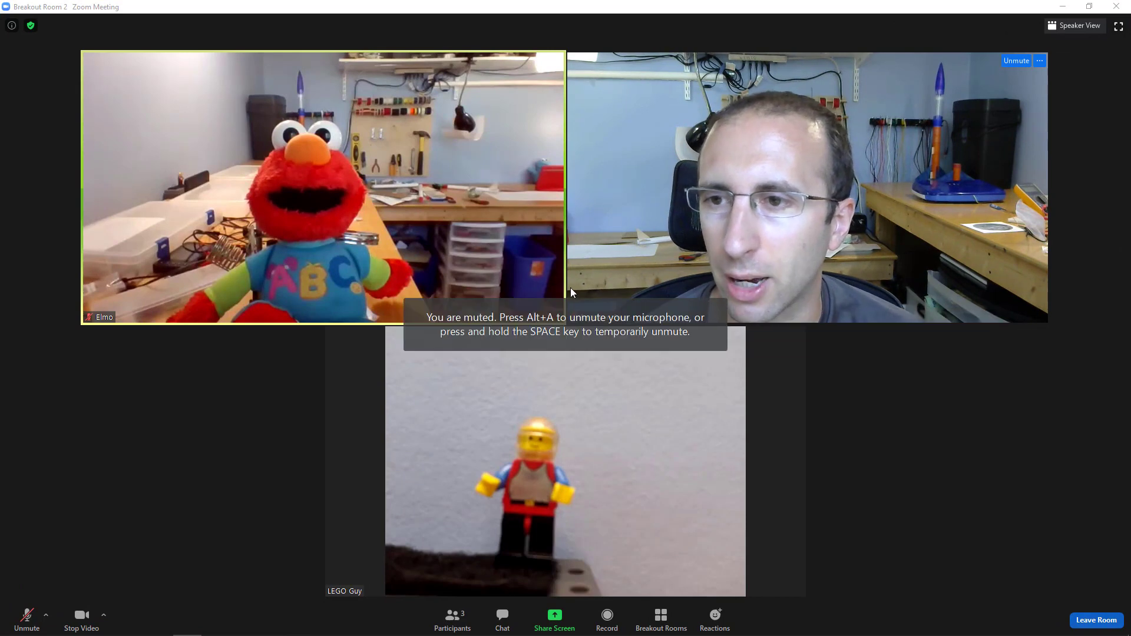
mouse_move(26, 620)
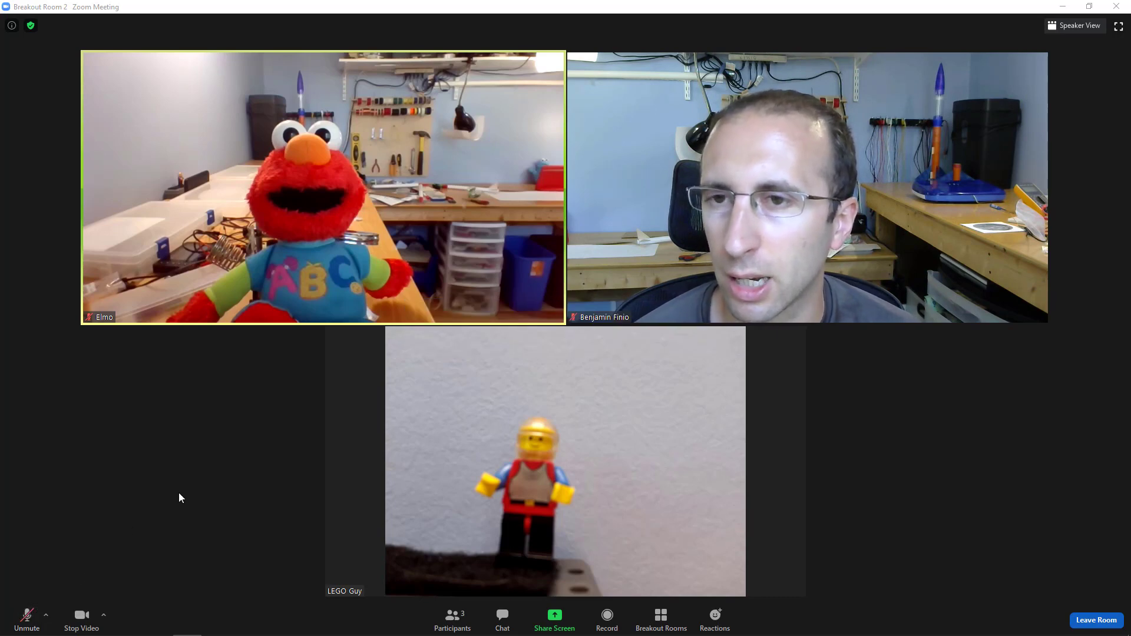
mouse_move(189, 496)
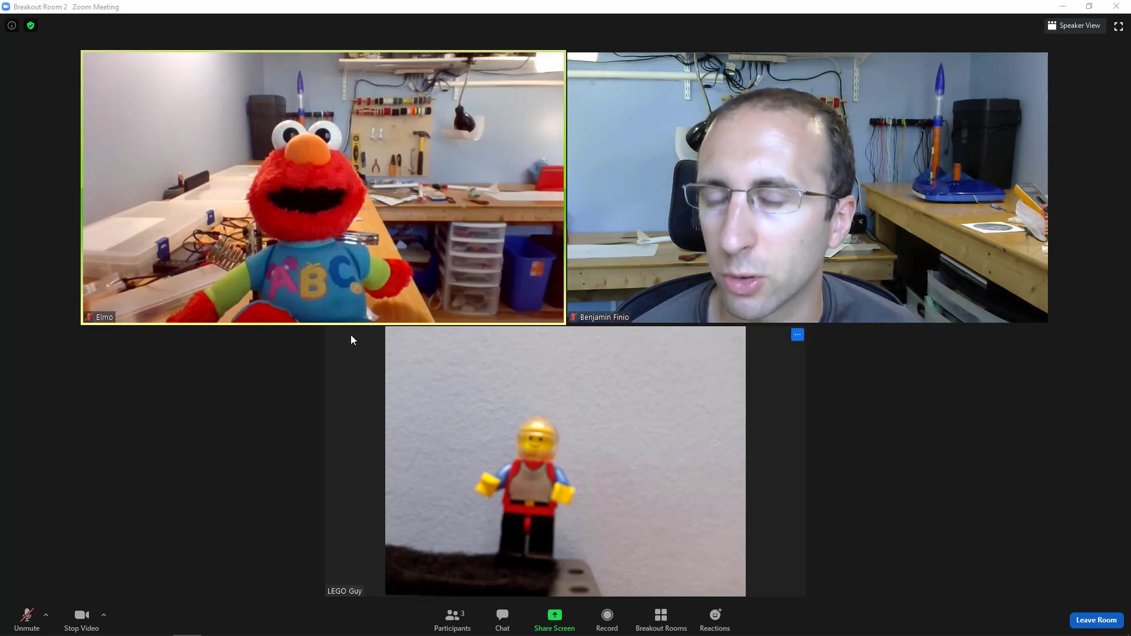
mouse_move(219, 365)
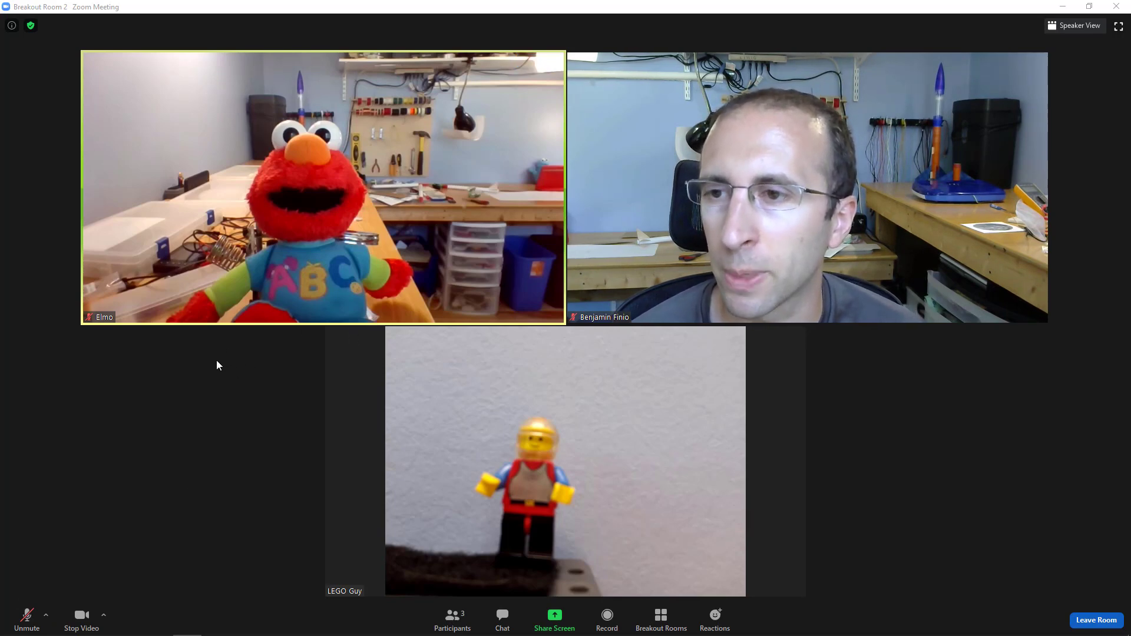
mouse_move(354, 283)
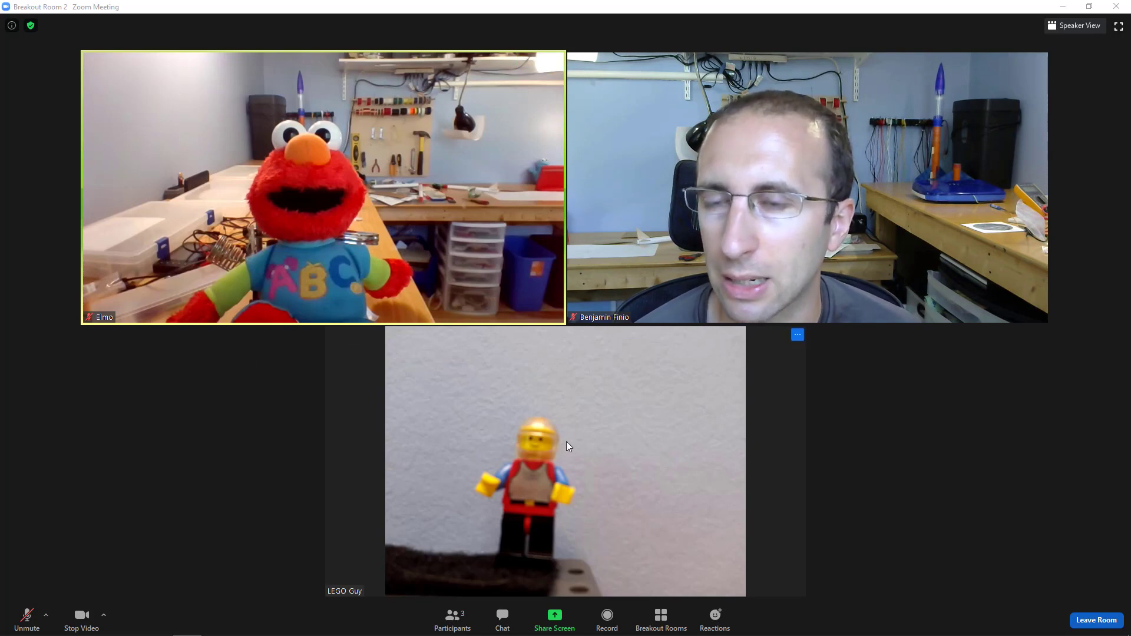
mouse_move(502, 617)
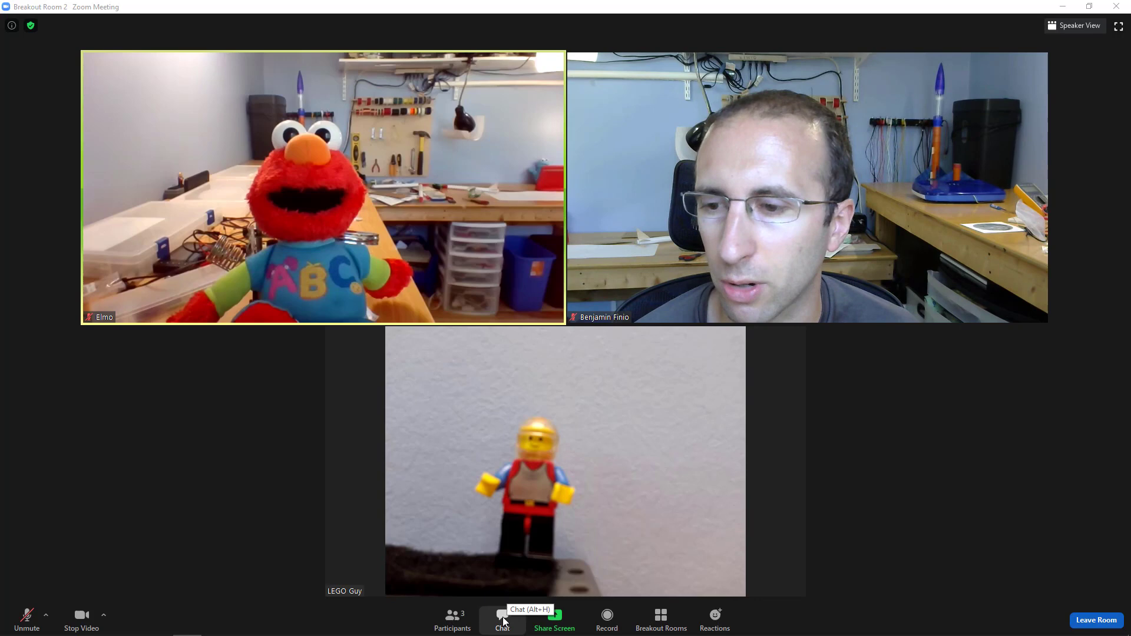
left_click(453, 620)
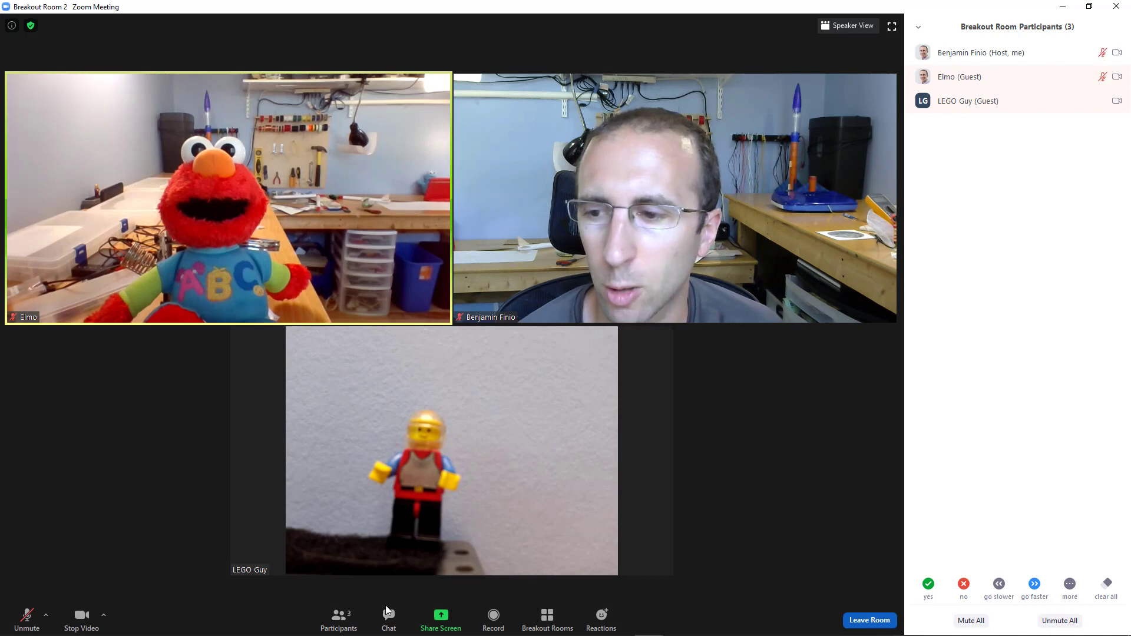
mouse_move(388, 617)
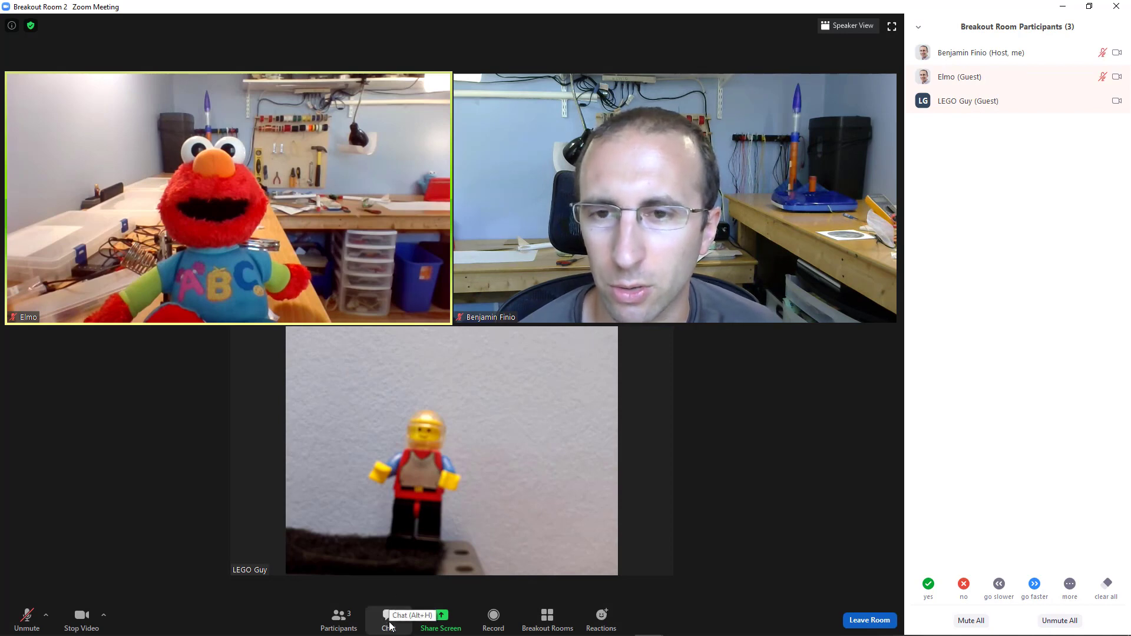
left_click(388, 619)
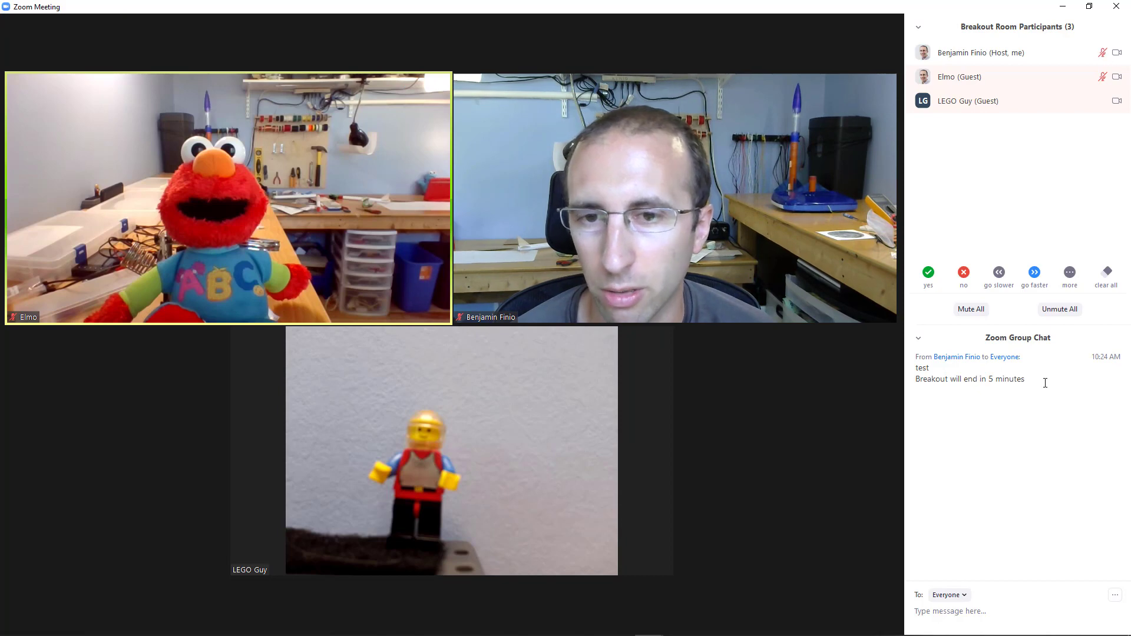
left_click_drag(915, 367, 1024, 378)
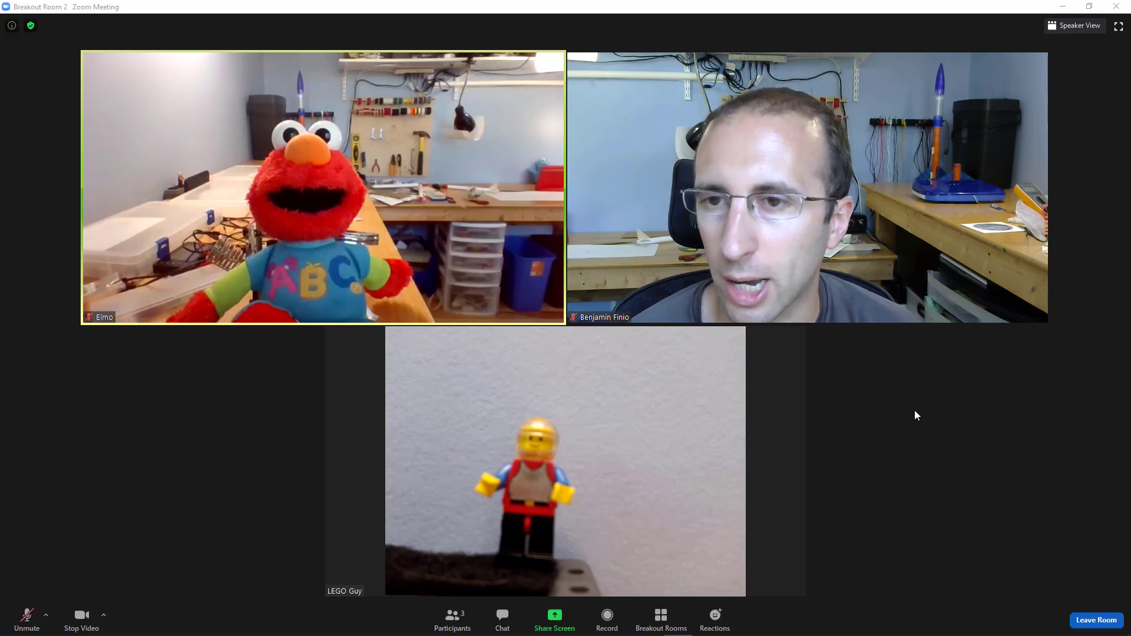
mouse_move(1095, 625)
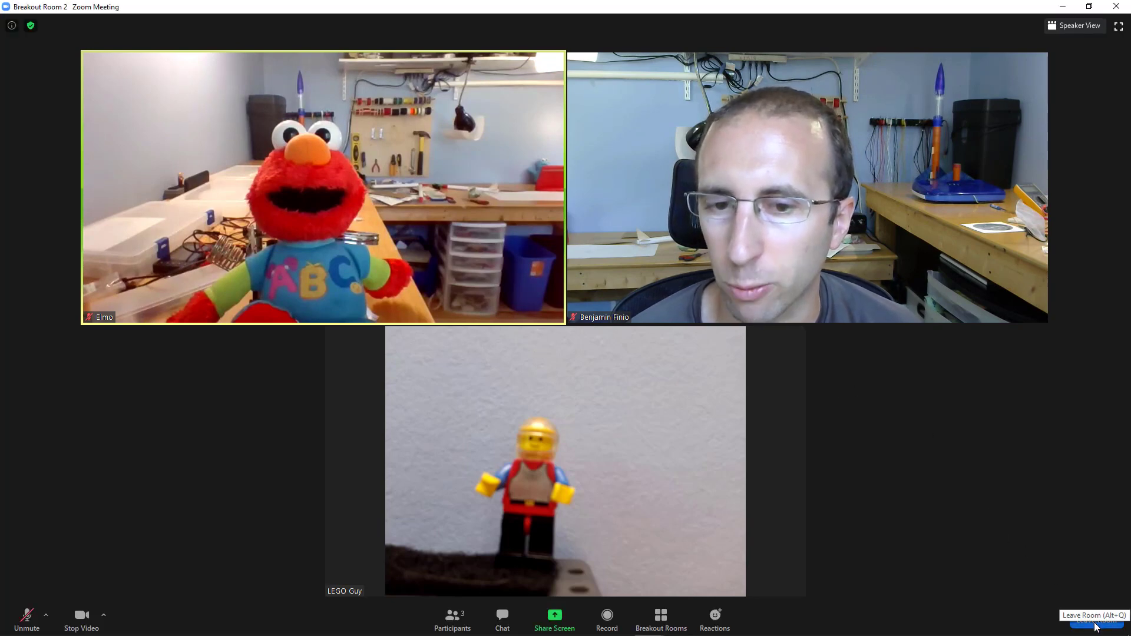
- Leave Breakout Room 2 for the main session and maximize its window
left_click(1093, 619)
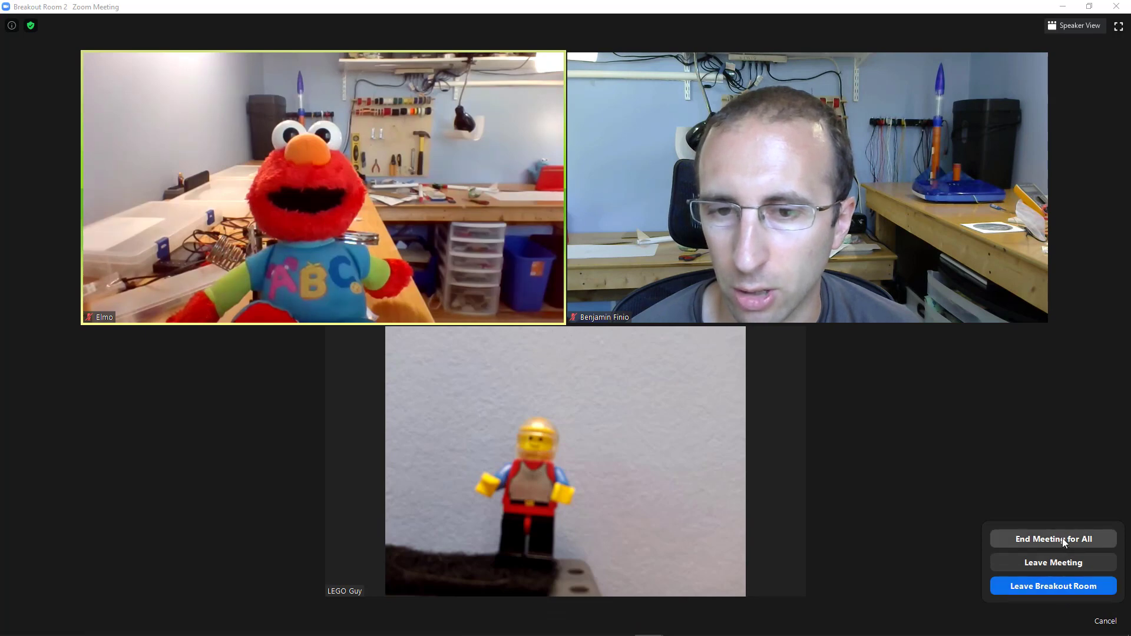
mouse_move(1053, 585)
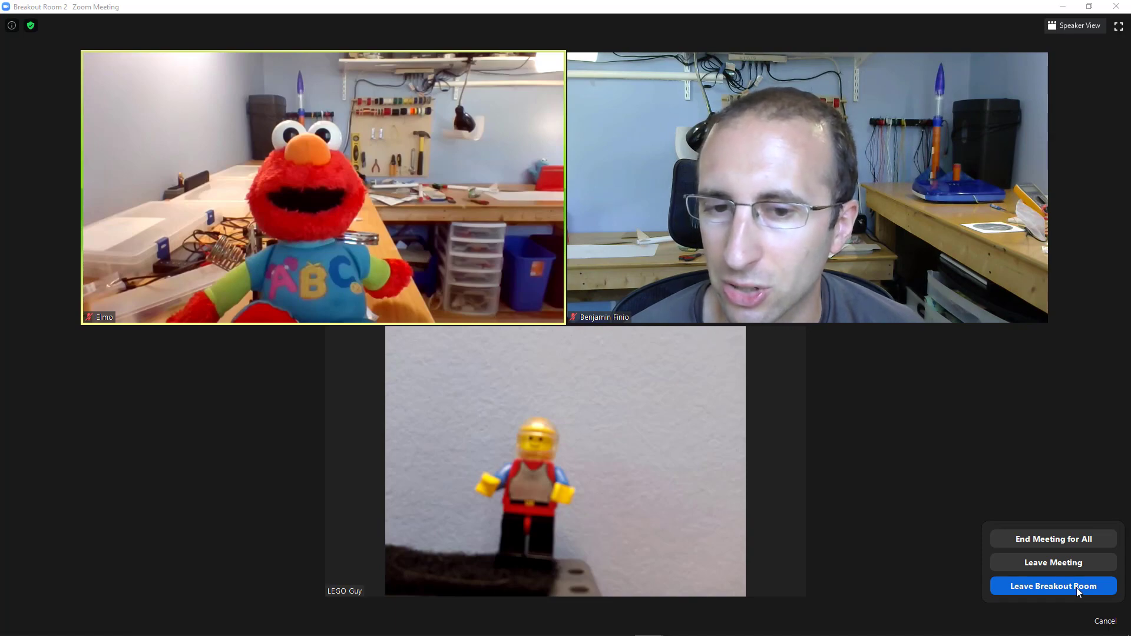
left_click(1052, 585)
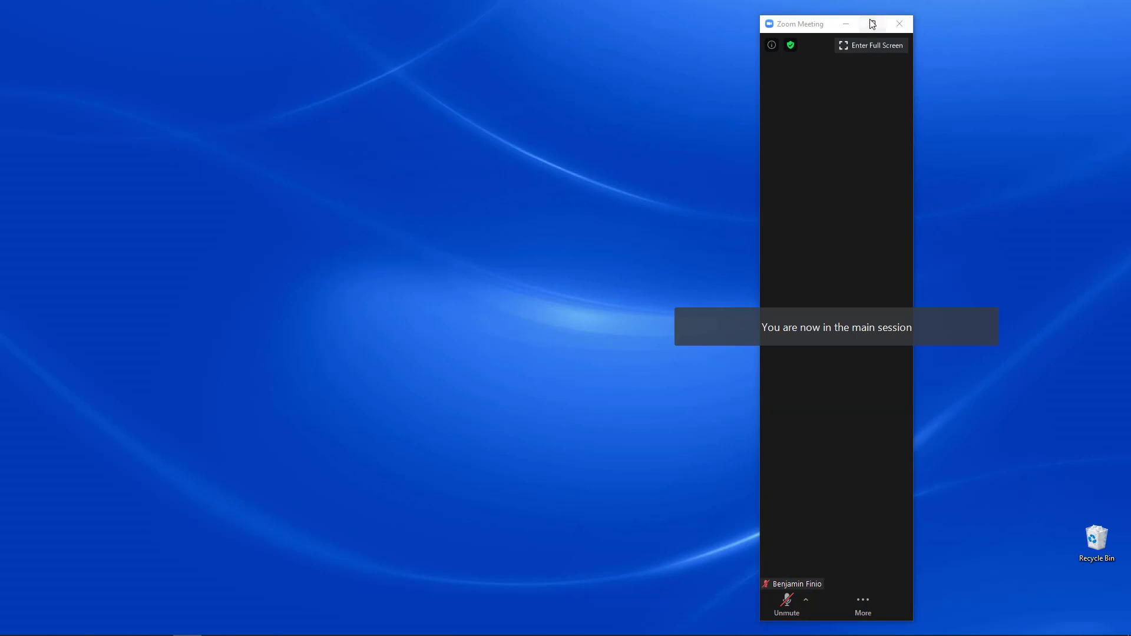
left_click(870, 24)
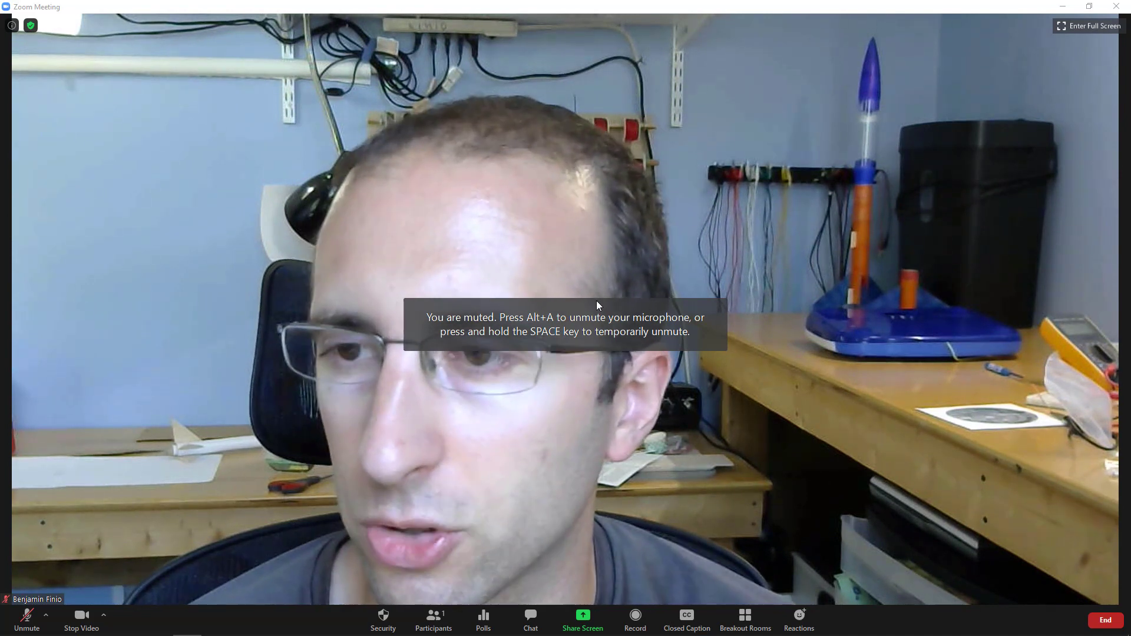
- Close all breakout rooms, returning all five participants to the main session
left_click(745, 618)
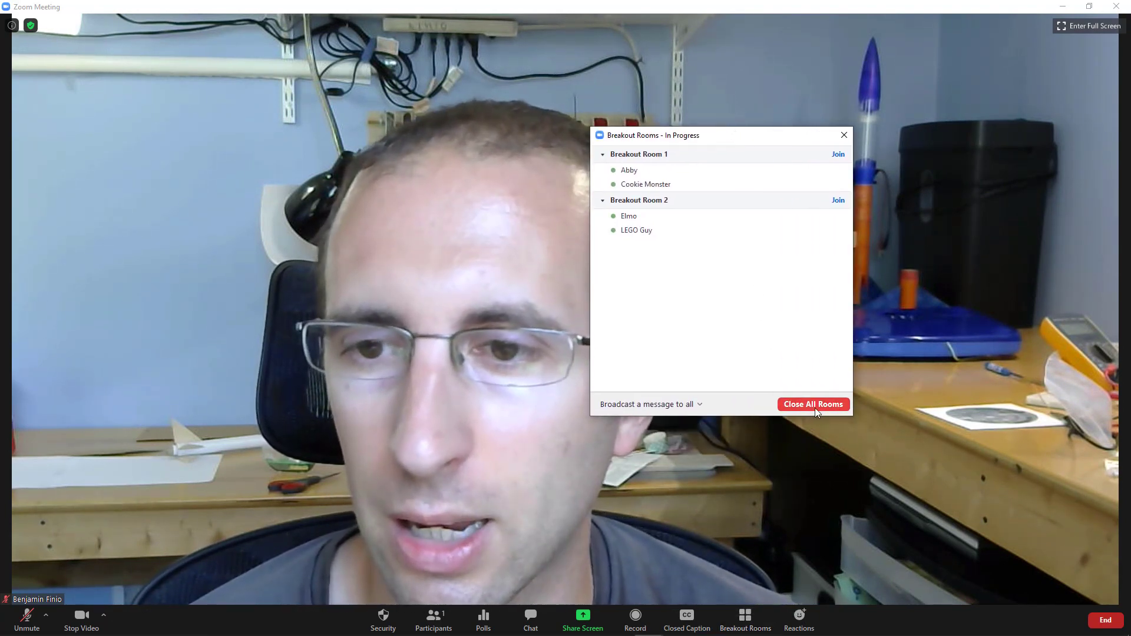
left_click(812, 404)
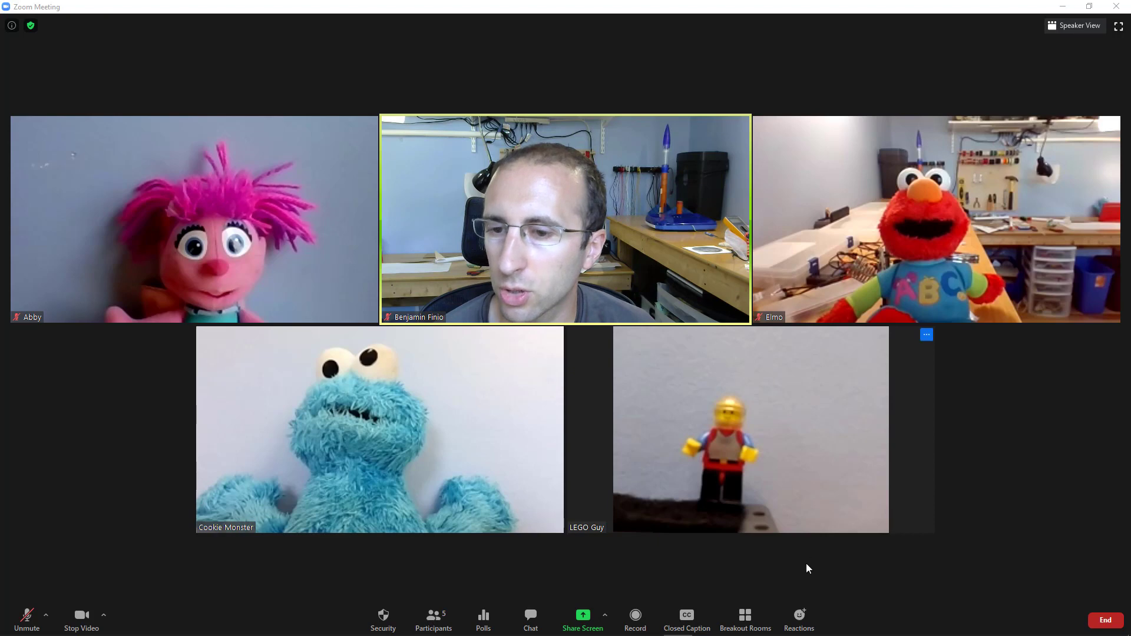
left_click(745, 619)
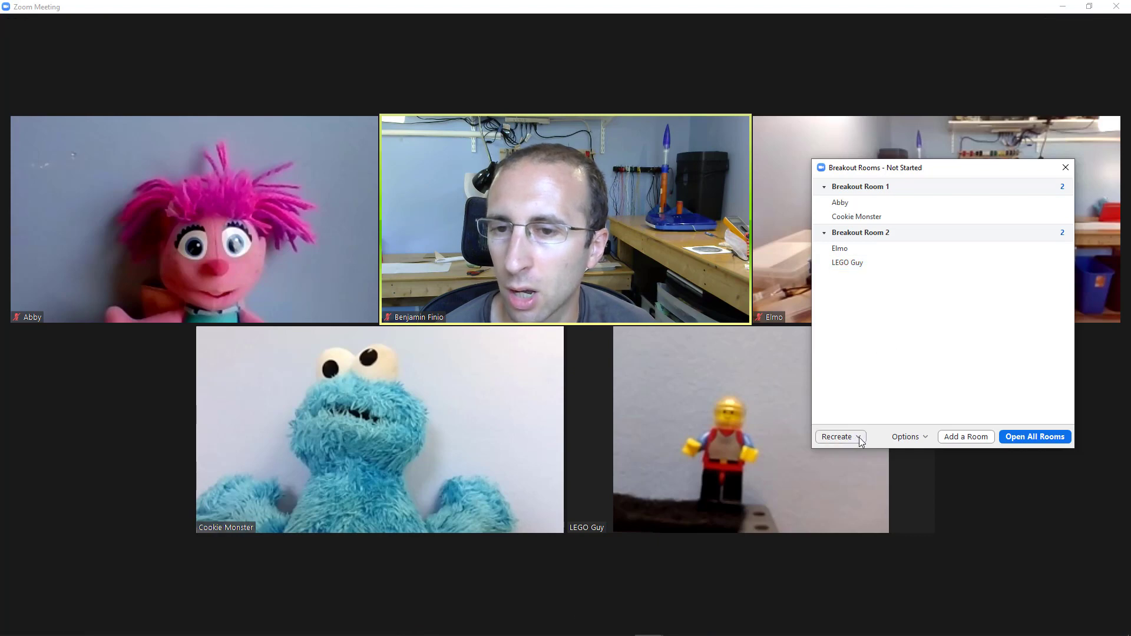
left_click(836, 436)
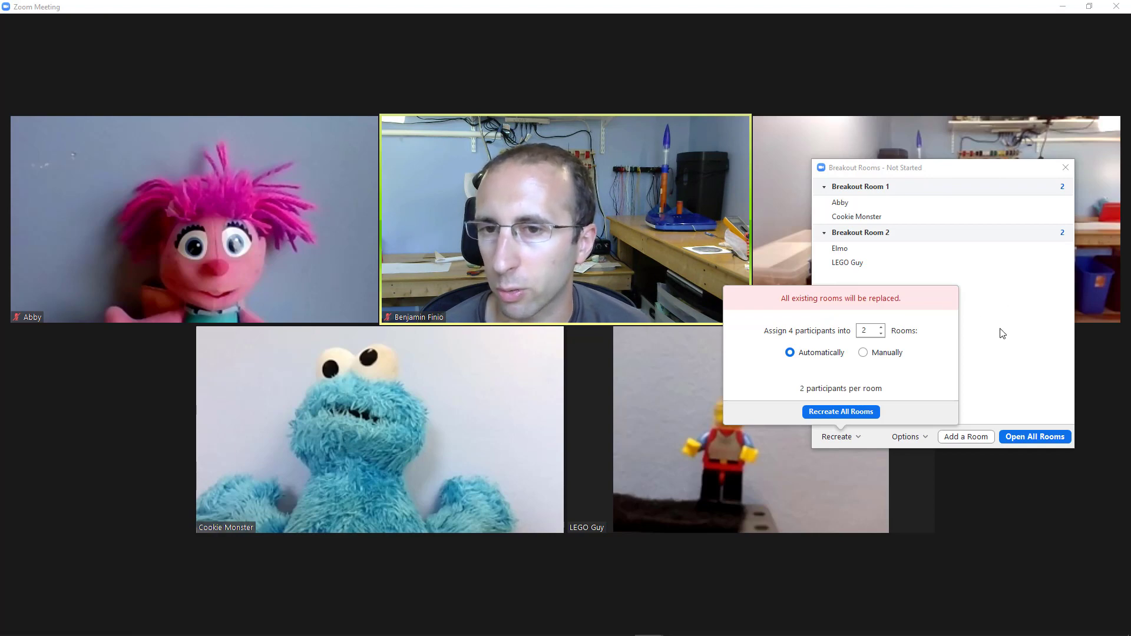
left_click(1065, 166)
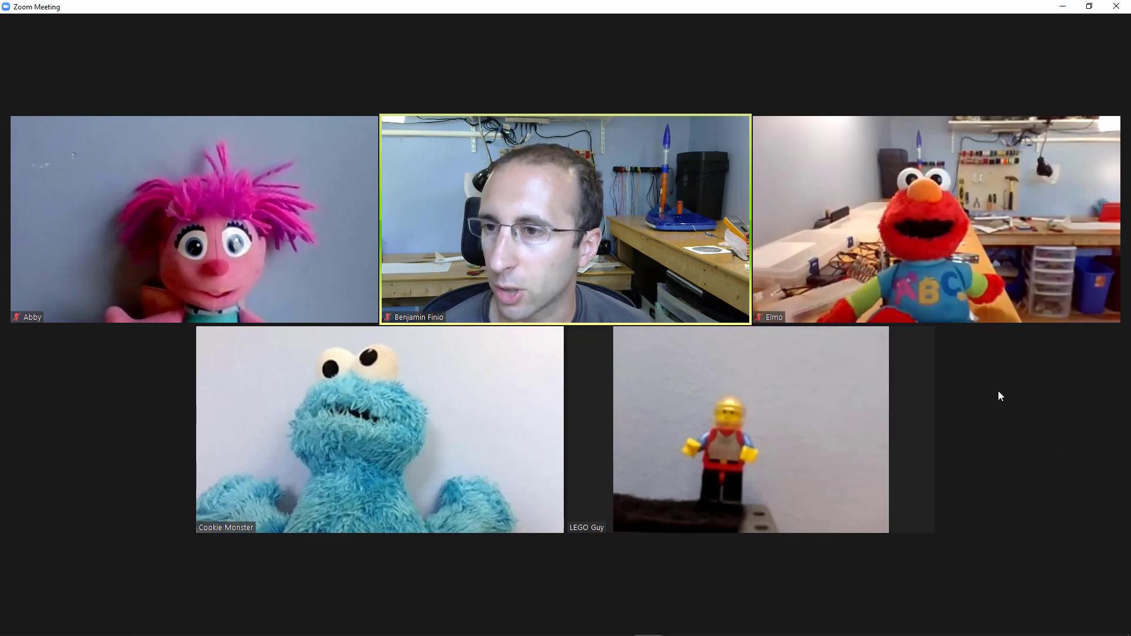